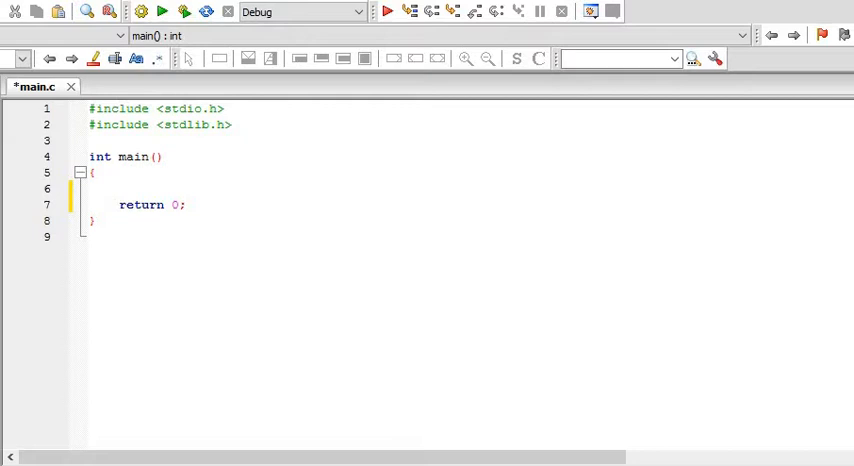
- Insert an empty line inside main above the return statement
{"action": "left_click", "coordinate": [128, 176]}
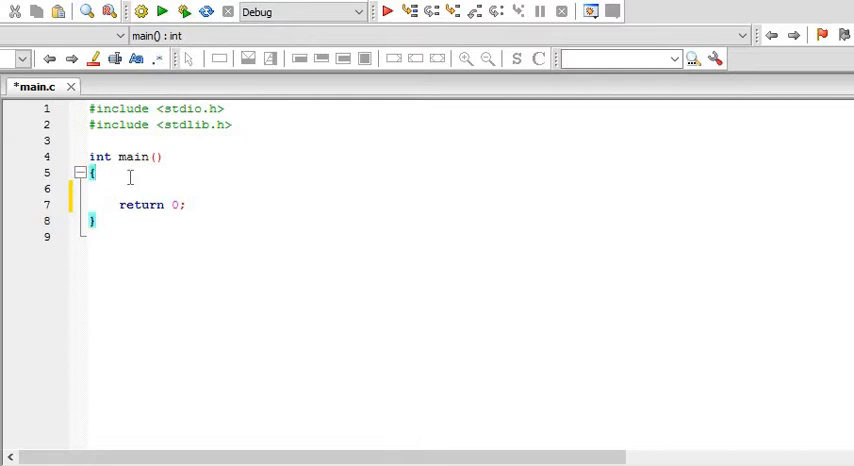
{"action": "key", "text": "Enter"}
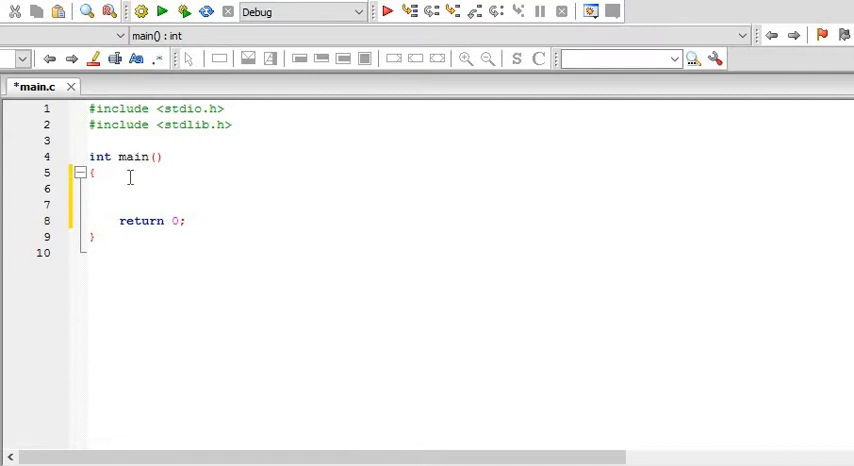
- Declare int num1, prompt "Enter a number::" and read it with scanf("%d", &num1)
{"action": "type", "text": "int m"}
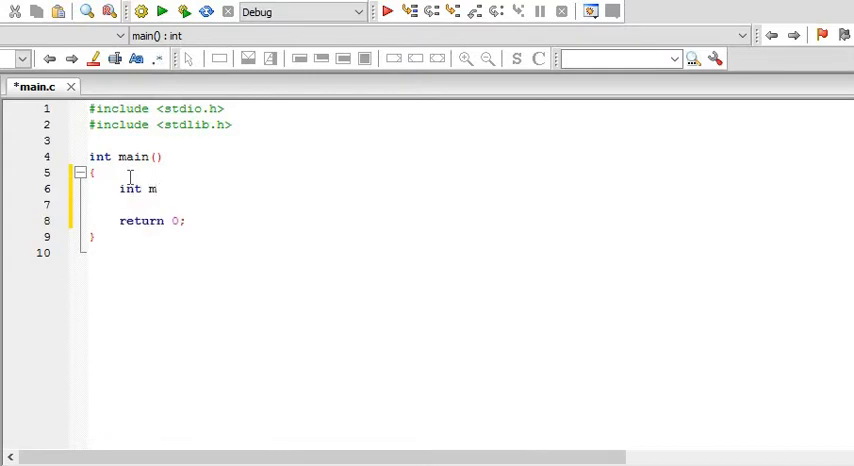
{"action": "type", "text": "um1;"}
{"action": "type", "text": "int num2;"}
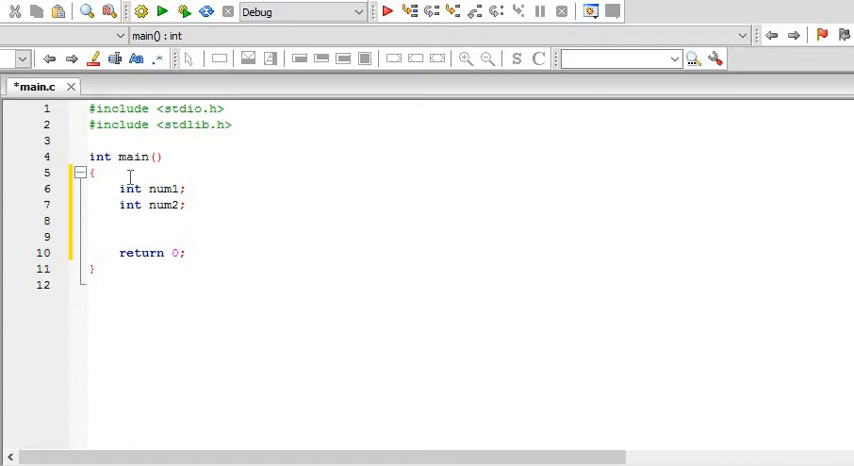
{"action": "type", "text": "printf("}
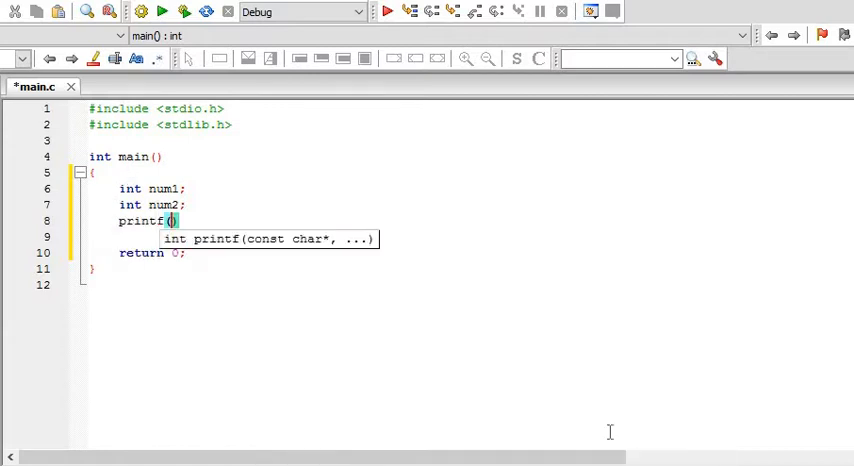
{"action": "type", "text": "\""}
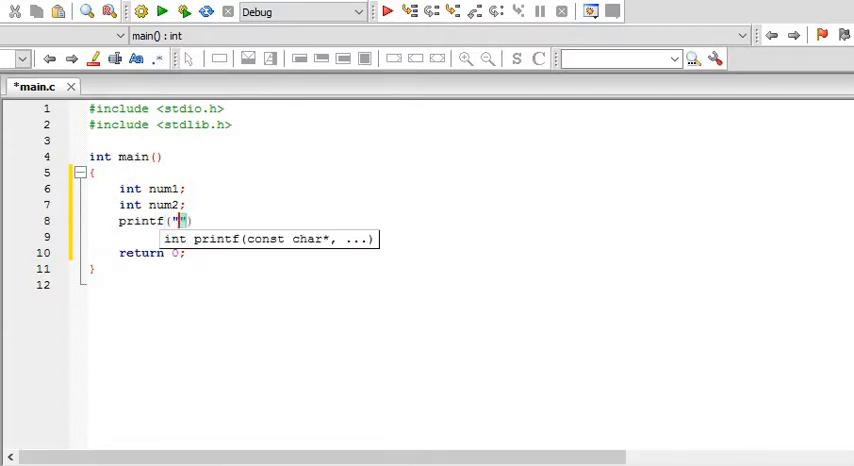
{"action": "type", "text": "Enter a nm"}
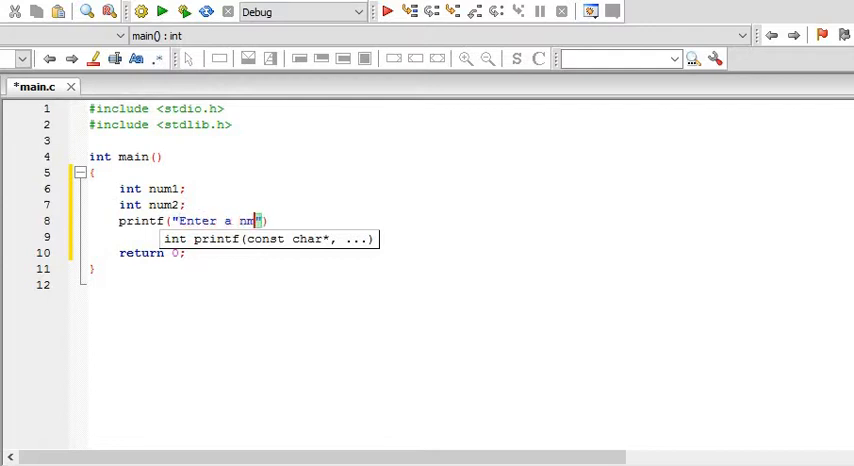
{"action": "type", "text": "umber::"}
{"action": "type", "text": "sacn"}
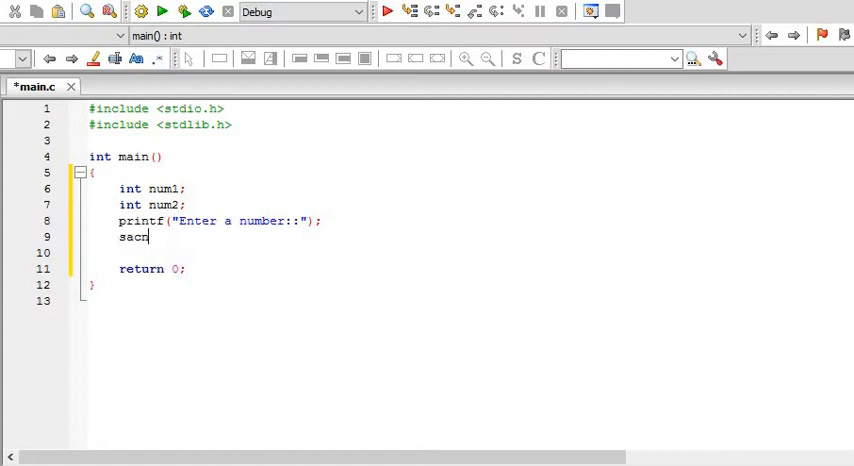
{"action": "type", "text": "canf("}
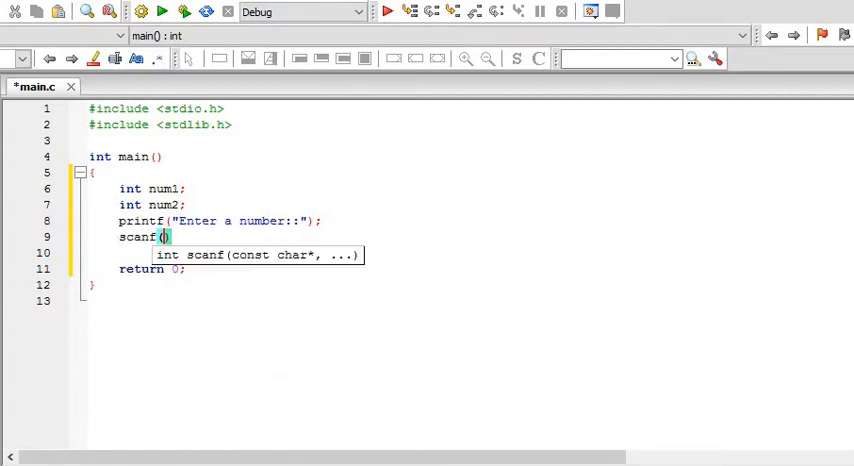
{"action": "type", "text": "\"\""}
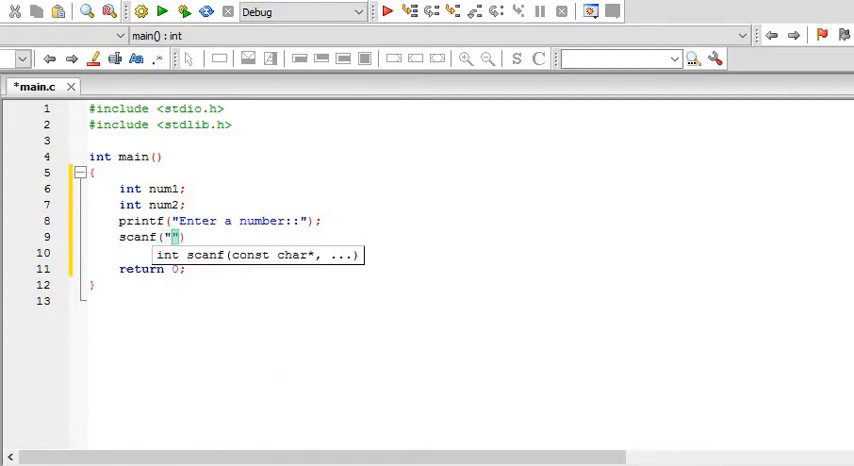
{"action": "type", "text": "%d"}
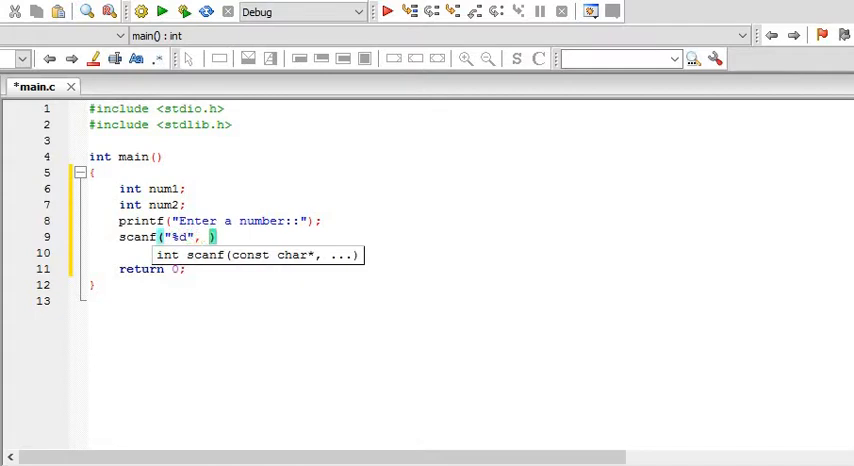
{"action": "type", "text": "&num1"}
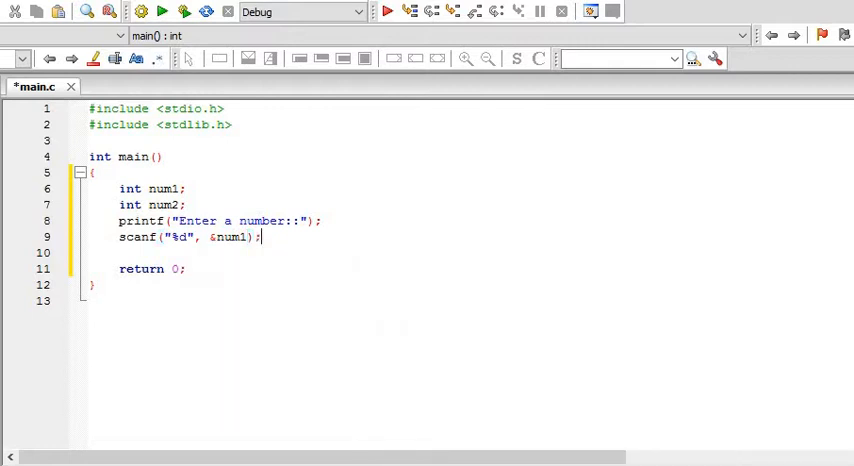
- Prompt "Enter another one::" and read the second value with scanf("%d", &num2)
{"action": "type", "text": "printf("}
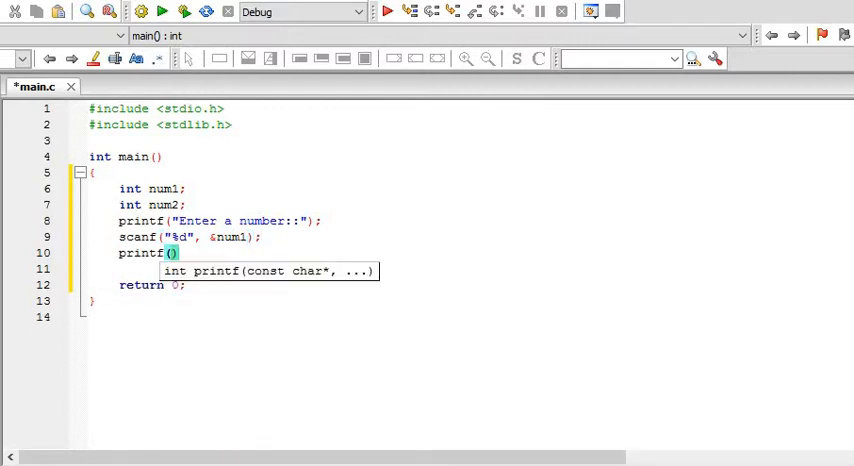
{"action": "type", "text": "\"\""}
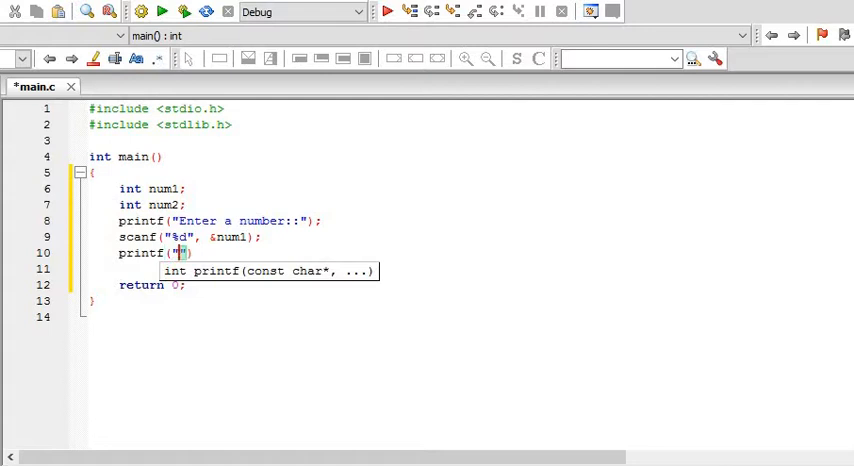
{"action": "type", "text": "Enter a"}
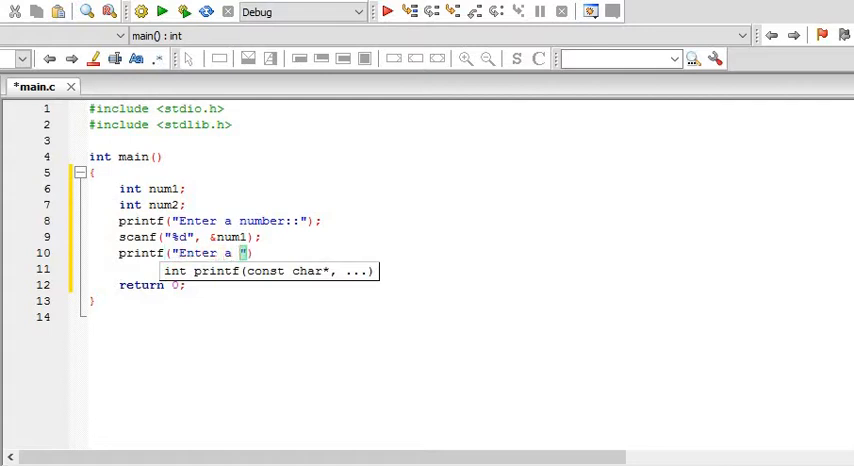
{"action": "type", "text": "another"}
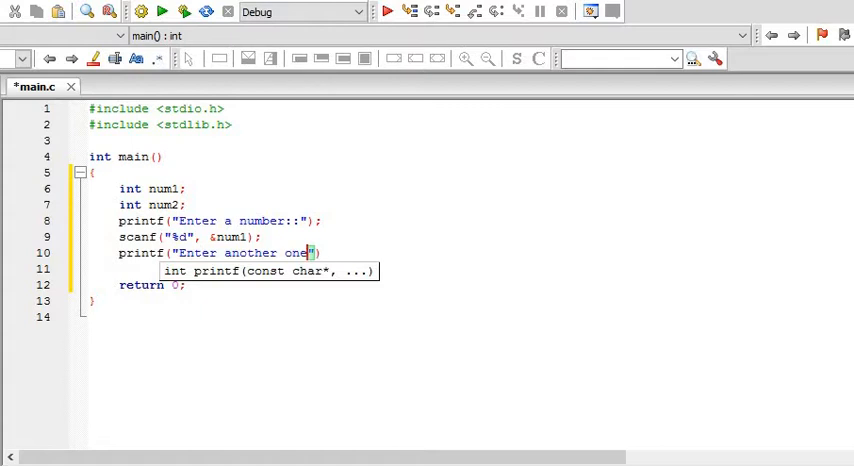
{"action": "type", "text": "::\");"}
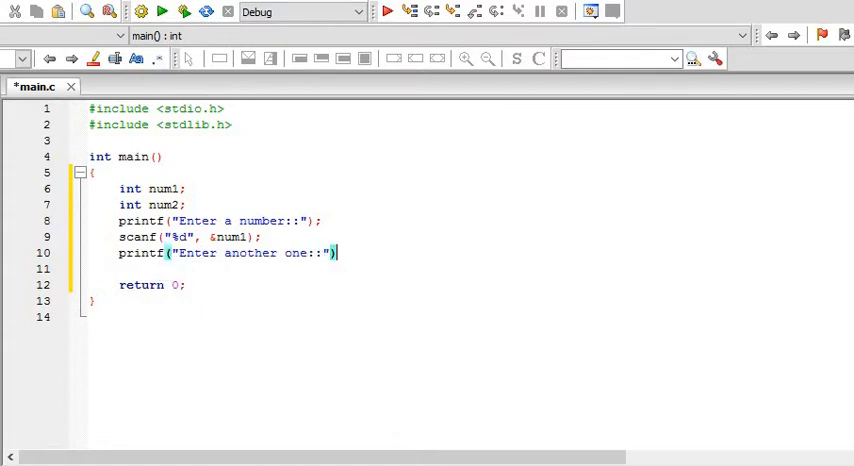
{"action": "type", "text": "s"}
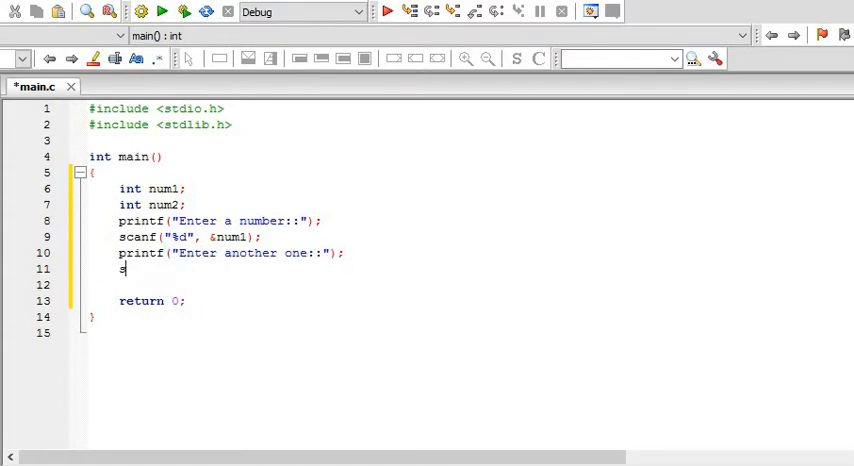
{"action": "type", "text": "canf("}
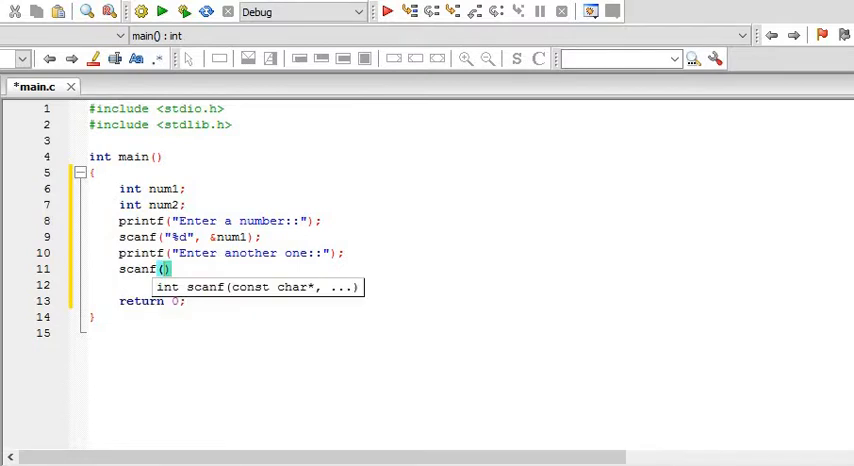
{"action": "type", "text": "\"\""}
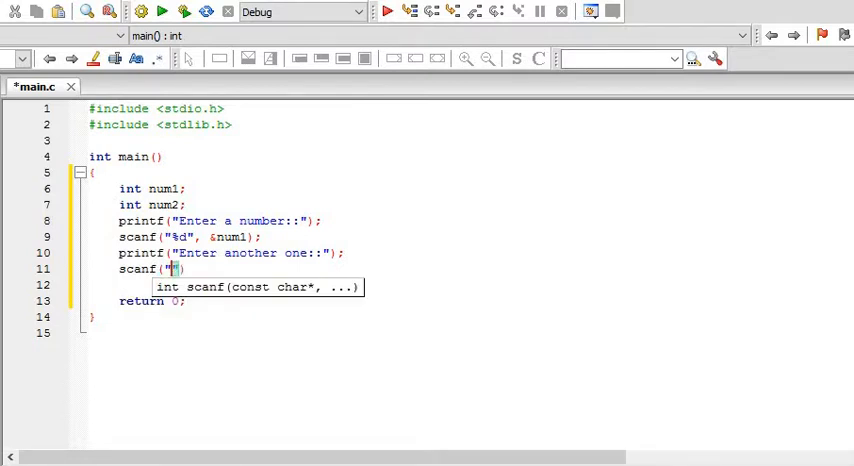
{"action": "type", "text": "d"}
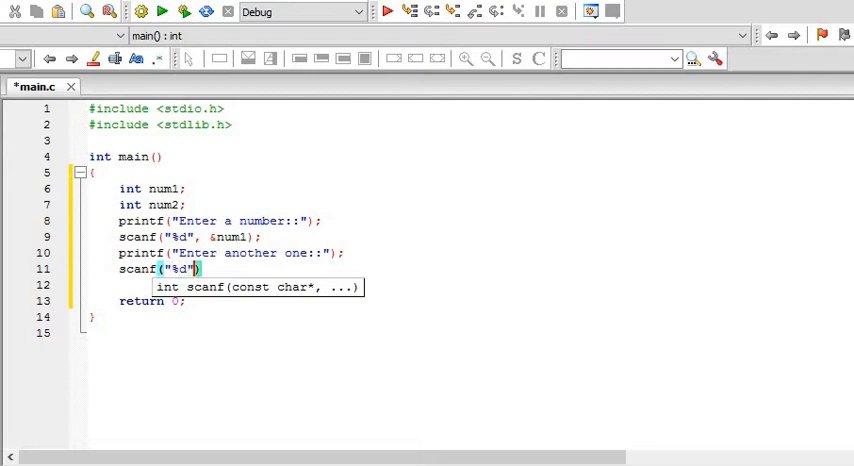
{"action": "type", "text": ","}
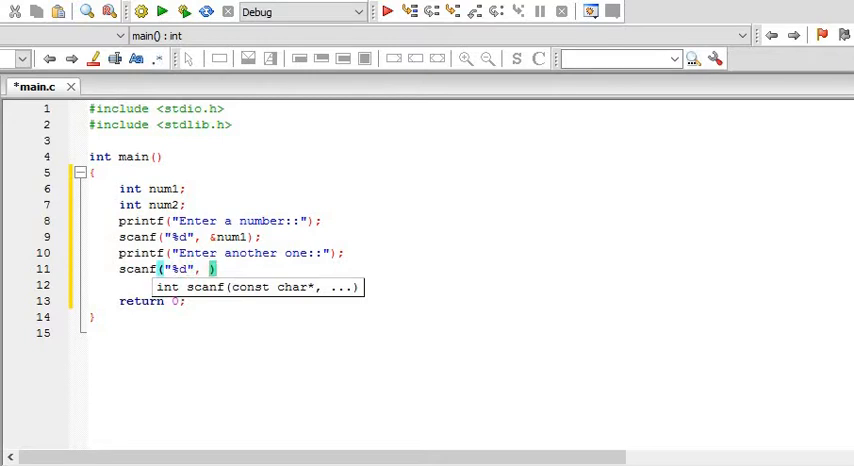
{"action": "type", "text": "&num2"}
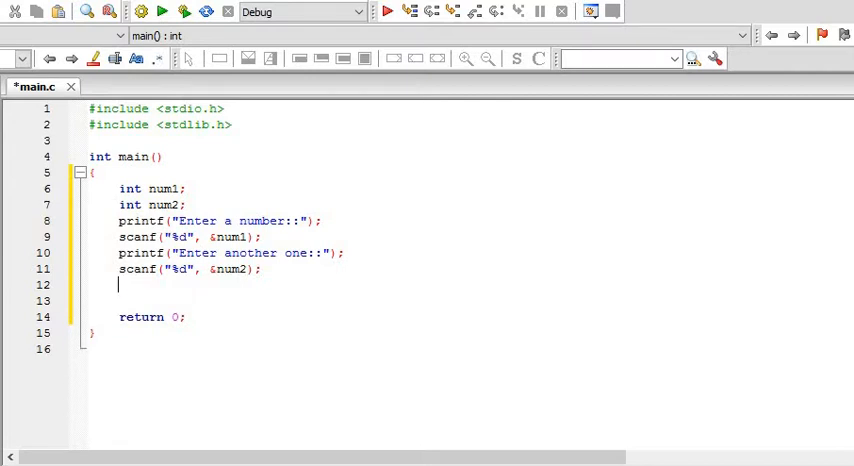
- Write if(num1>num2) with a printf "%d is greater than %d" using num1, num2
{"action": "type", "text": "if()"}
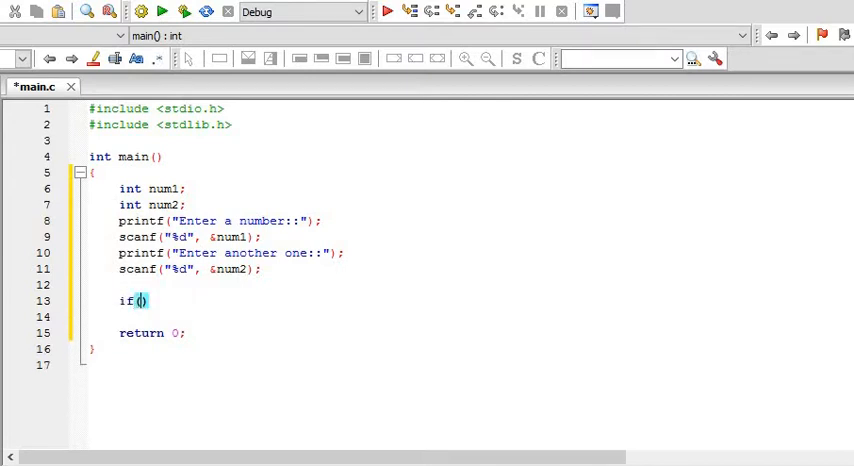
{"action": "type", "text": "num1"}
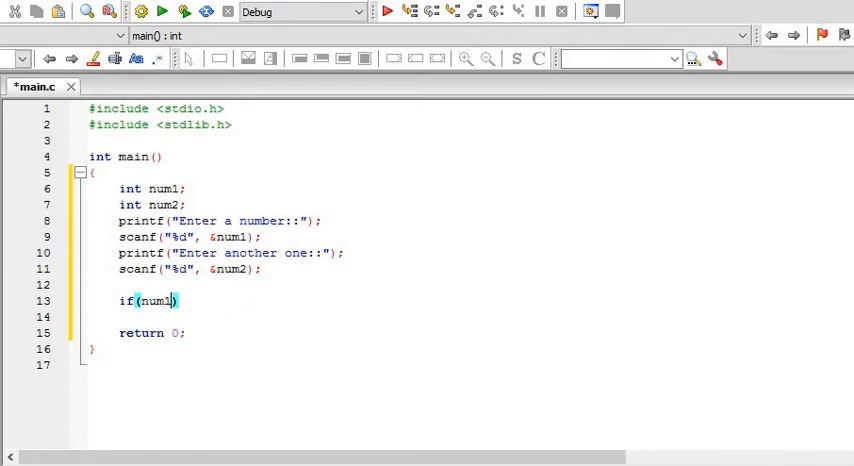
{"action": "type", "text": ">"}
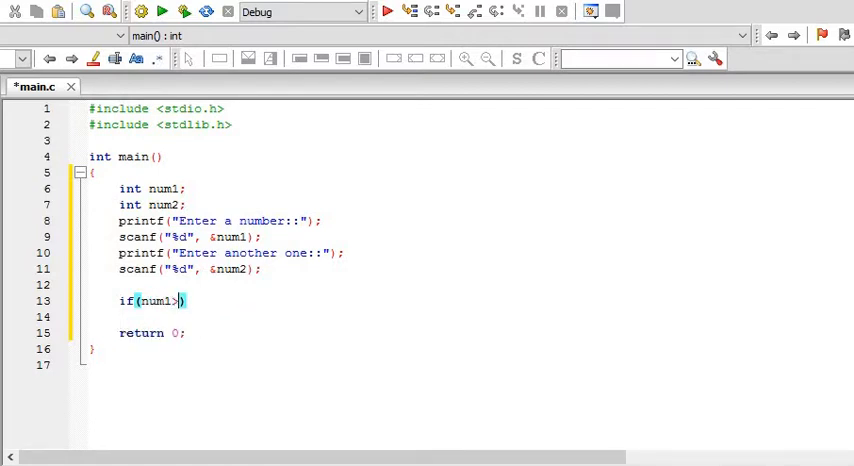
{"action": "type", "text": "num2"}
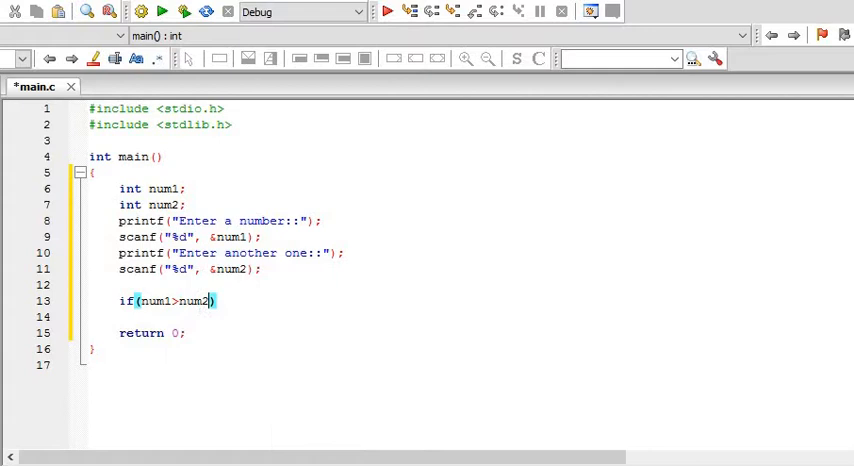
{"action": "type", "text": "{"}
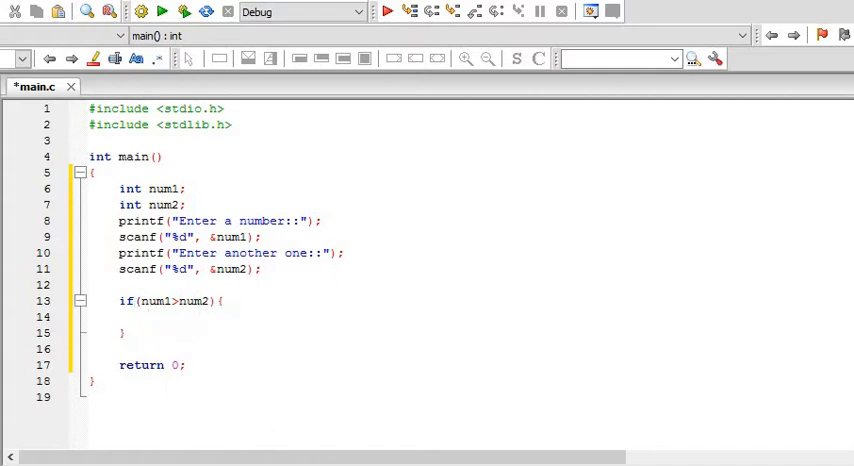
{"action": "type", "text": "printf("}
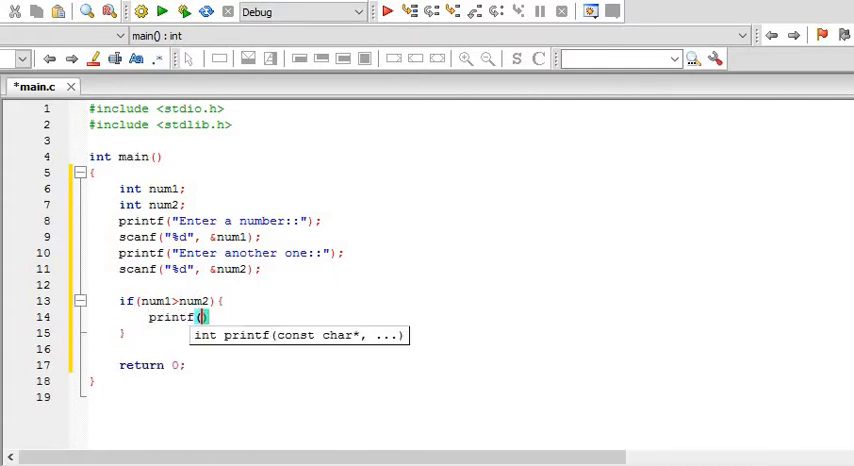
{"action": "type", "text": "\""}
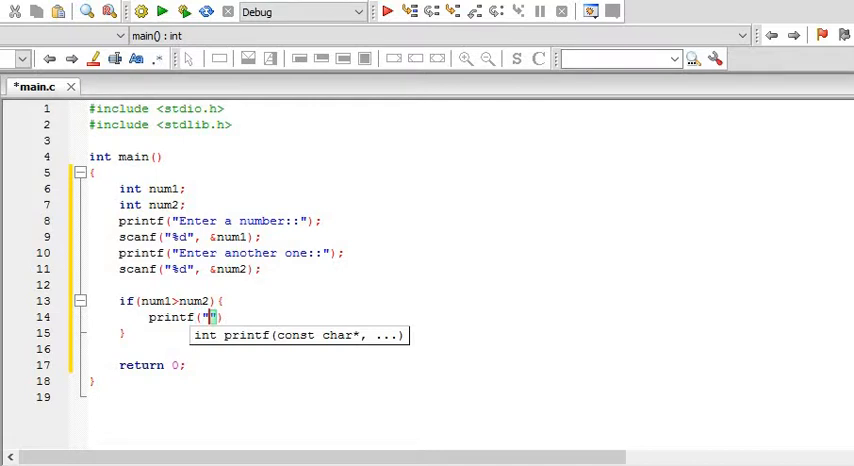
{"action": "type", "text": "%d is g"}
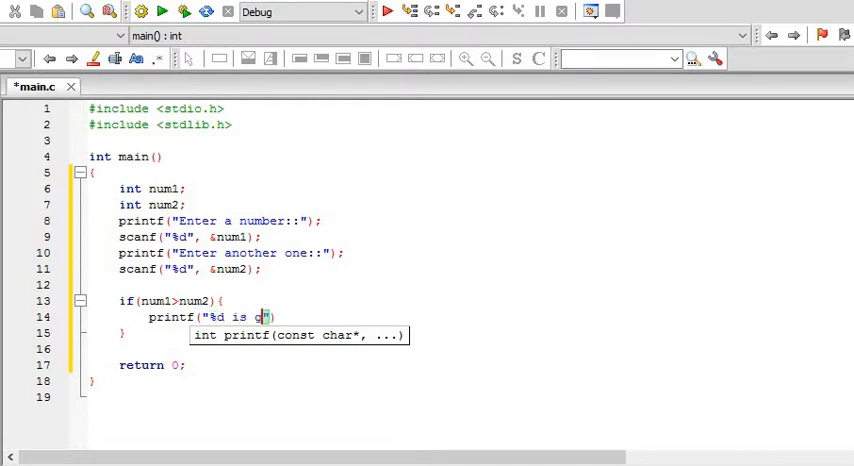
{"action": "type", "text": "reater than"}
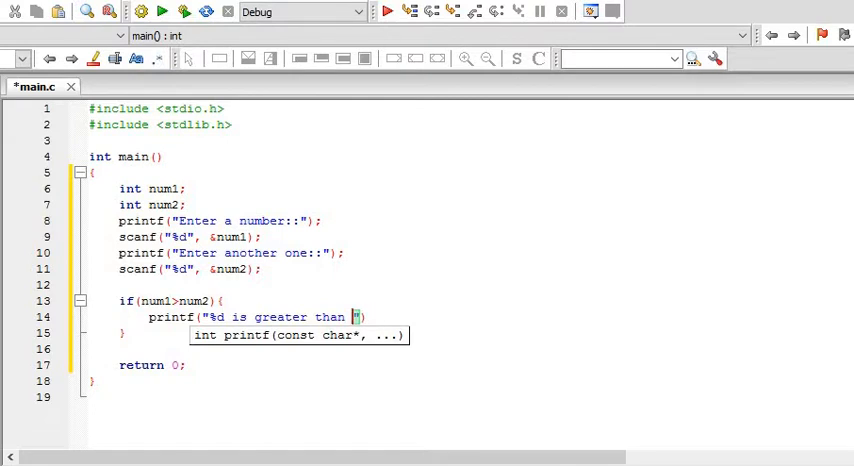
{"action": "type", "text": "%d"}
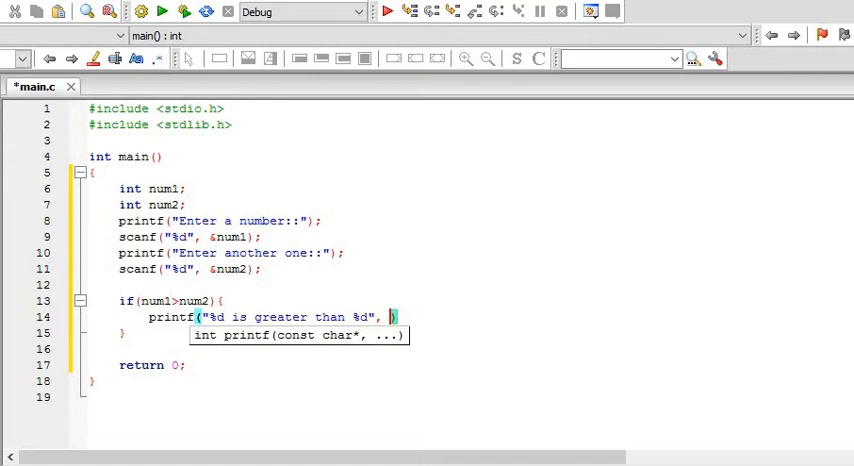
{"action": "type", "text": "num1"}
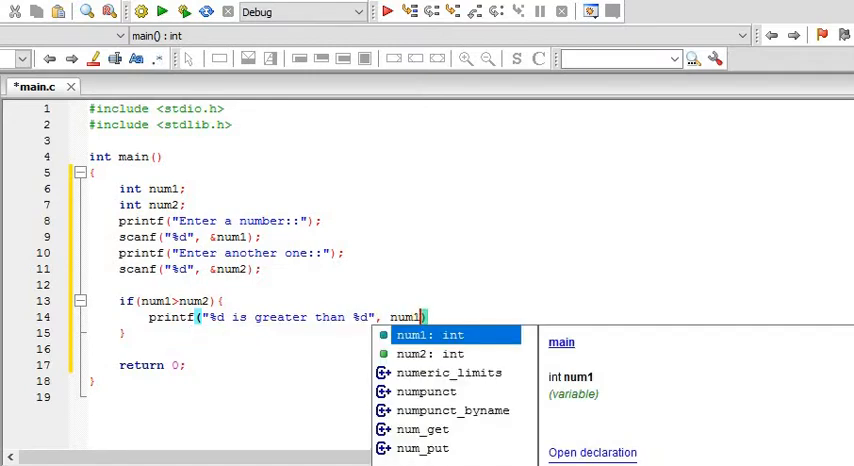
{"action": "type", "text": ", num2"}
{"action": "type", "text": "p"}
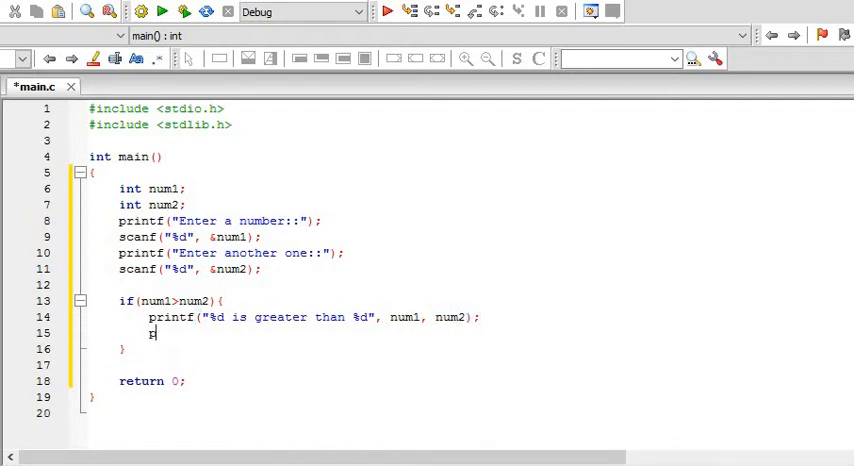
- Add the second printf "%d is less than %d" with num2 and close the if block
{"action": "type", "text": "rintf(\"%d is less \""}
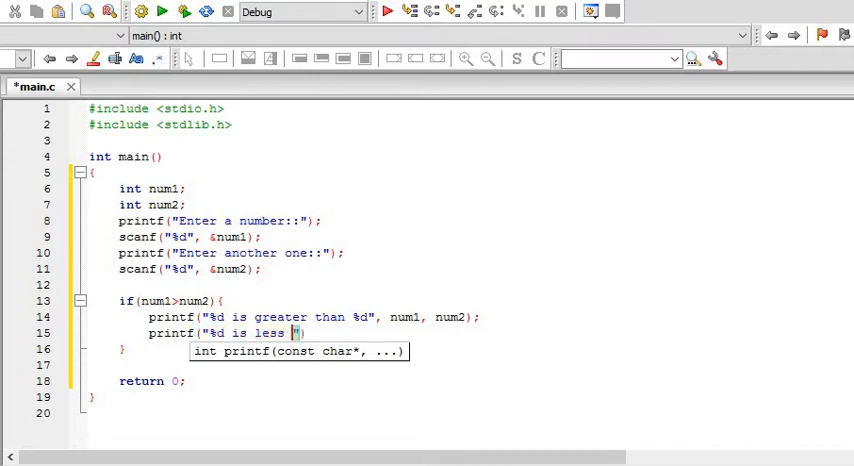
{"action": "type", "text": "than %d"}
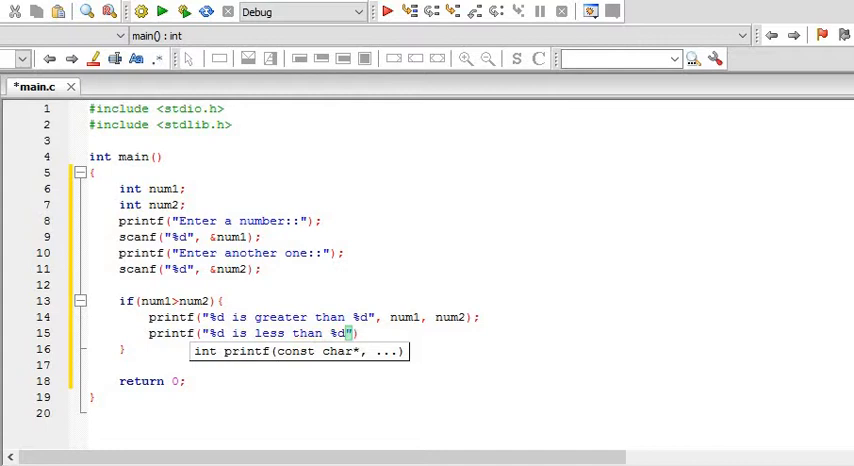
{"action": "type", "text": "\","}
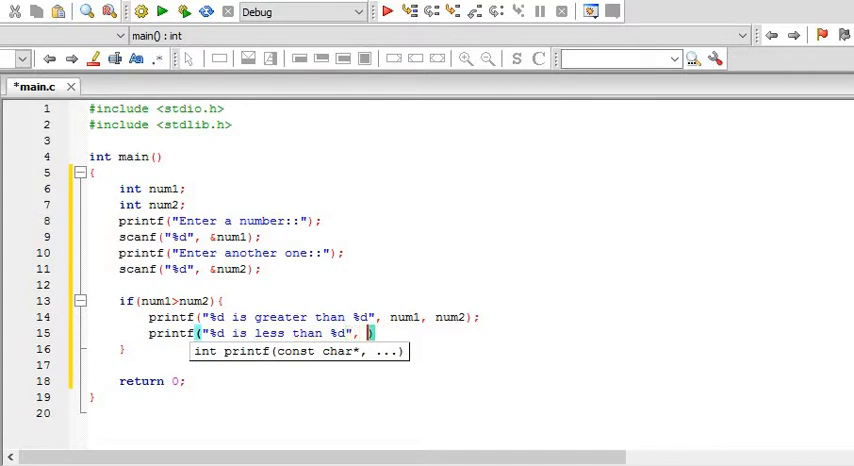
{"action": "type", "text": "num2)"}
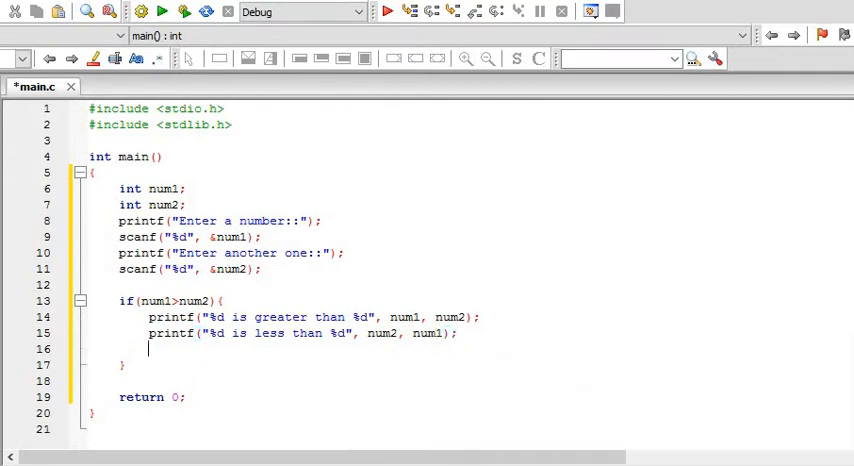
{"action": "key", "text": "Backspace"}
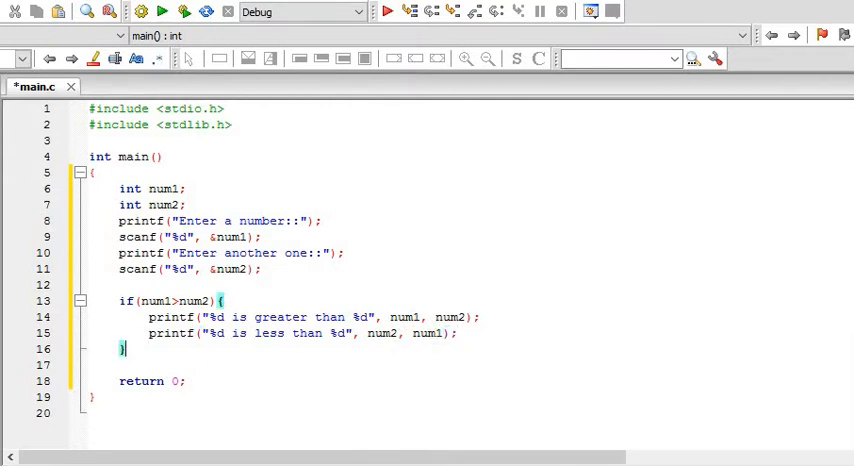
- Add the opposite if(num2>num1) block with matching printfs and build the program
{"action": "type", "text": "if"}
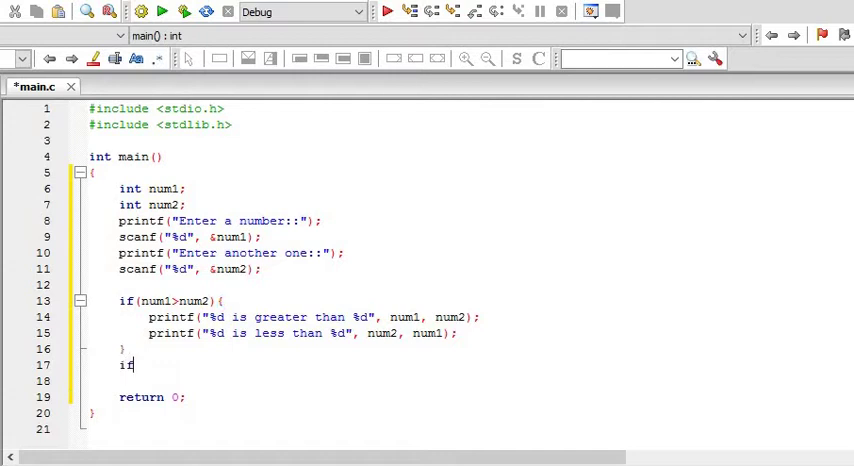
{"action": "type", "text": "(num2"}
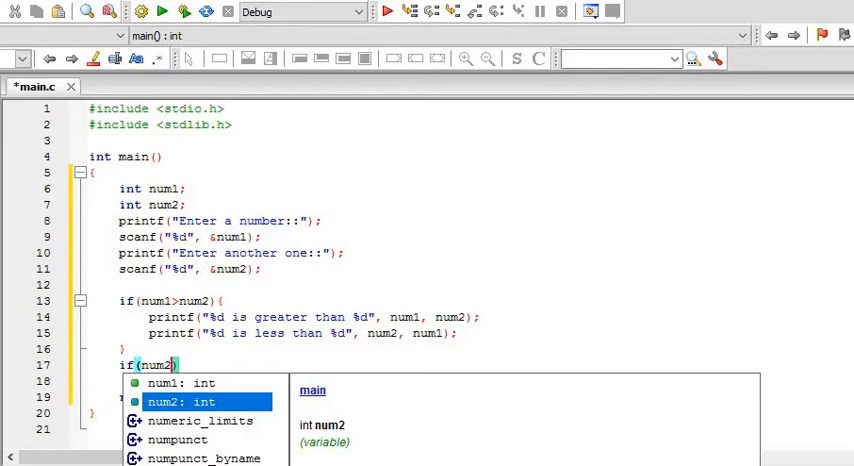
{"action": "type", "text": ">num1"}
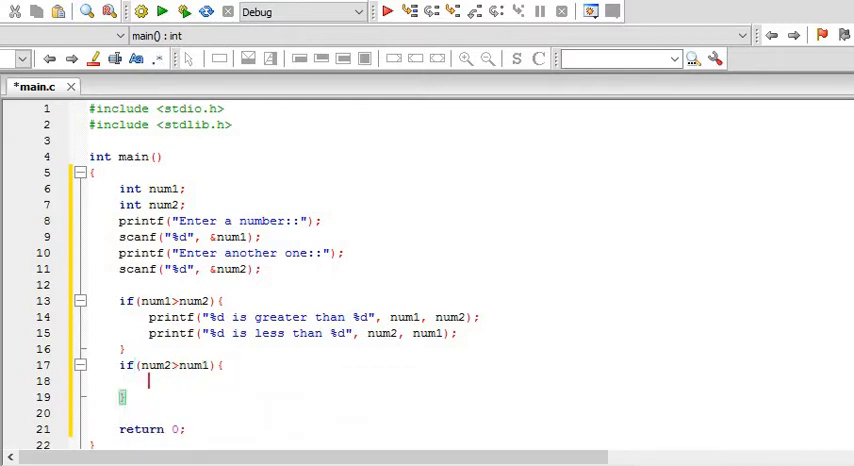
{"action": "type", "text": "pr"}
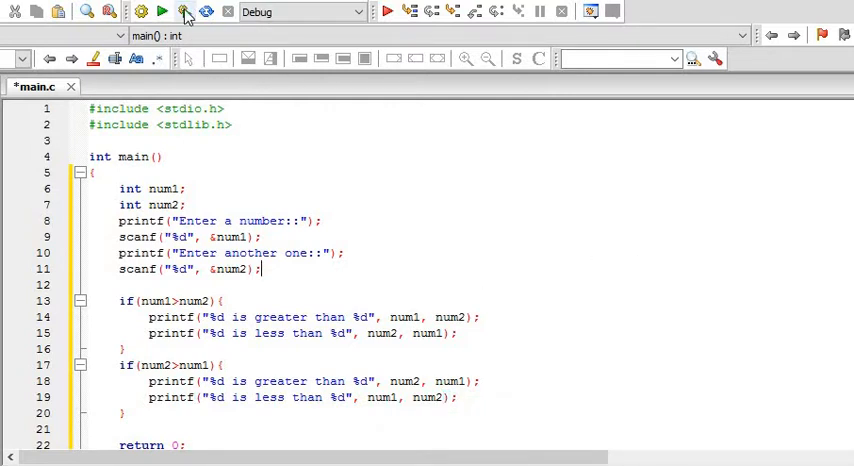
{"action": "left_click", "coordinate": [156, 12]}
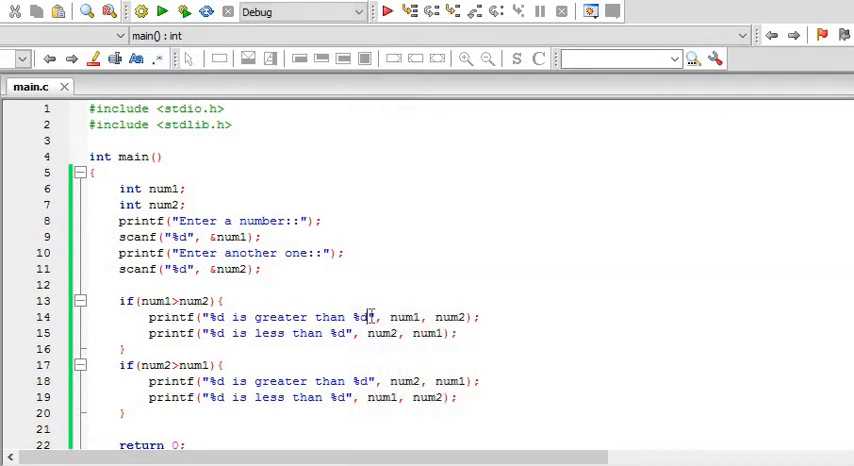
- End the greater-than messages with \n, then build and run, entering 7 and 10
{"action": "type", "text": "\\n"}
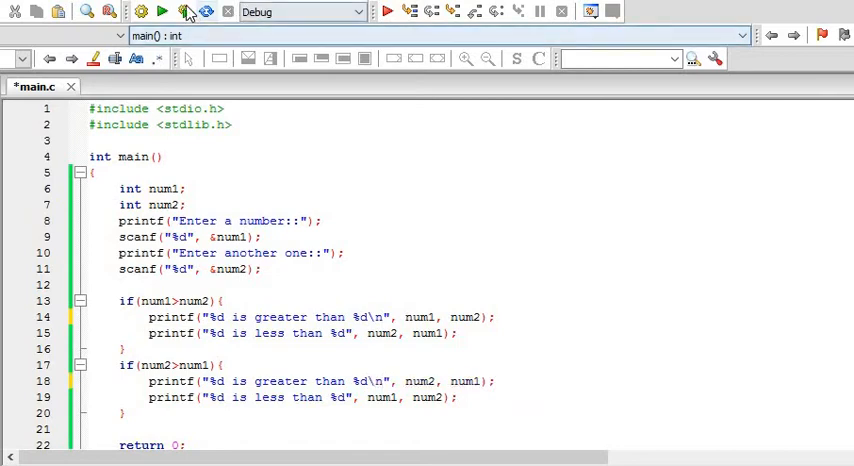
{"action": "left_click", "coordinate": [162, 12]}
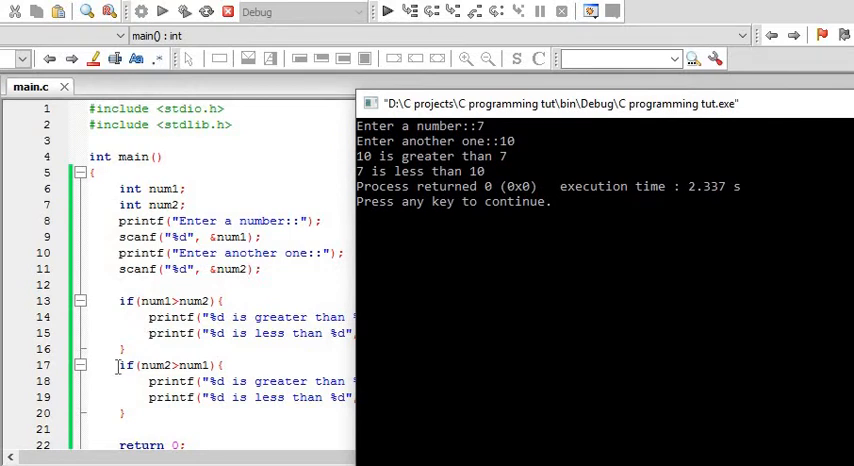
{"action": "mouse_move", "coordinate": [672, 130]}
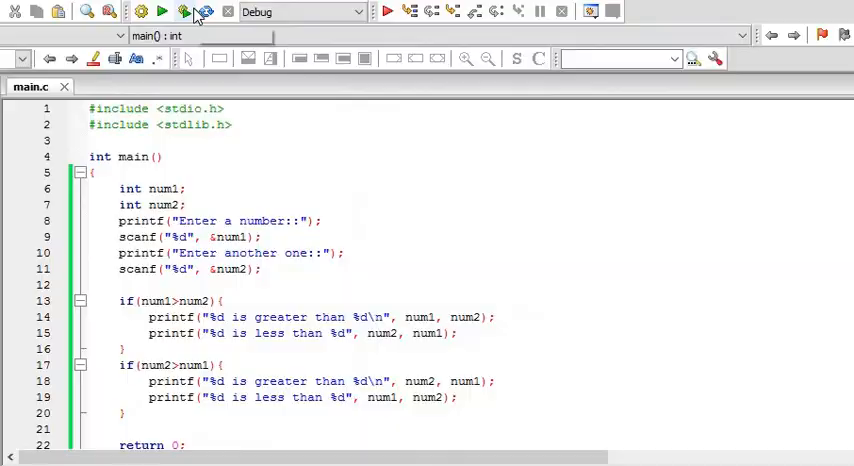
- Select the declarations, scanf calls and both if blocks in main for removal
{"action": "left_click", "coordinate": [156, 12]}
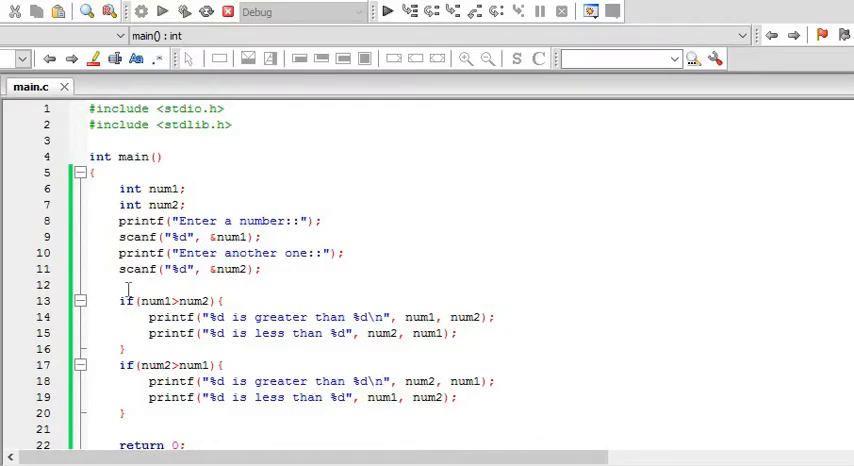
{"action": "left_click_drag", "start_coordinate": [120, 300], "coordinate": [124, 348]}
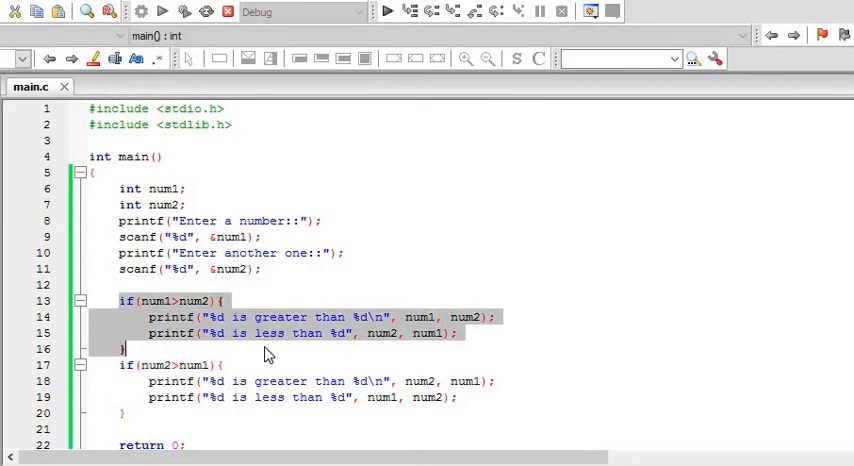
{"action": "left_click", "coordinate": [162, 12]}
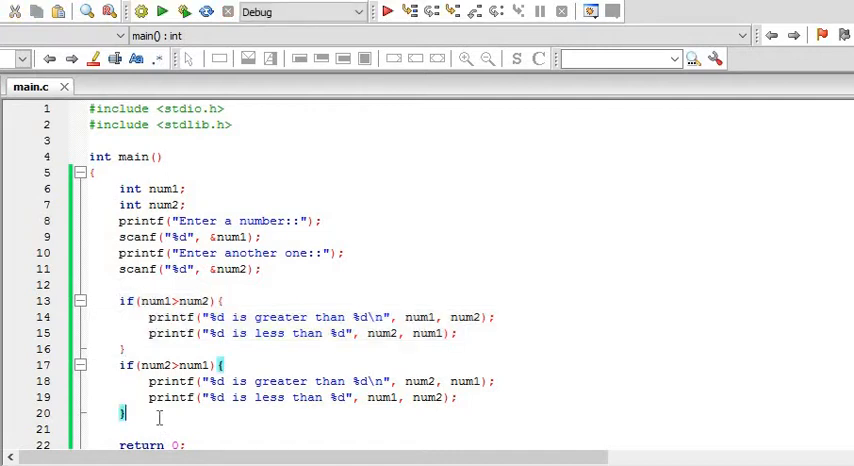
{"action": "left_click_drag", "start_coordinate": [118, 220], "coordinate": [120, 412]}
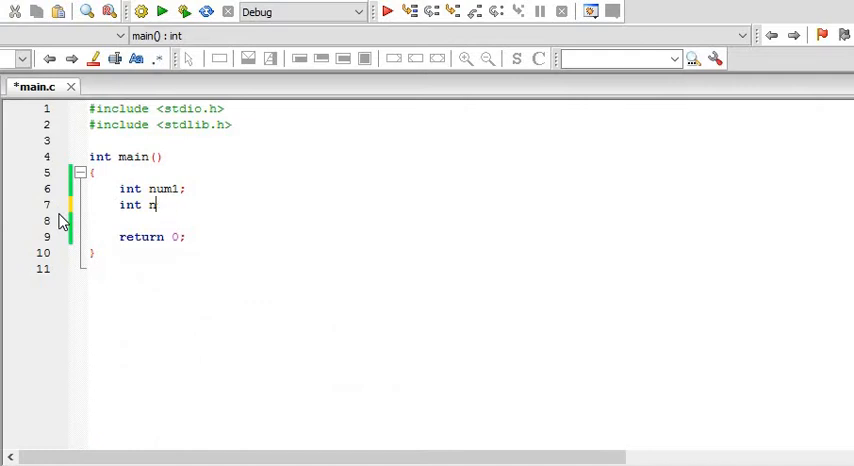
- Remove the partial second declaration and a stray % sign, leaving only int num1
{"action": "key", "text": "BackSpace"}
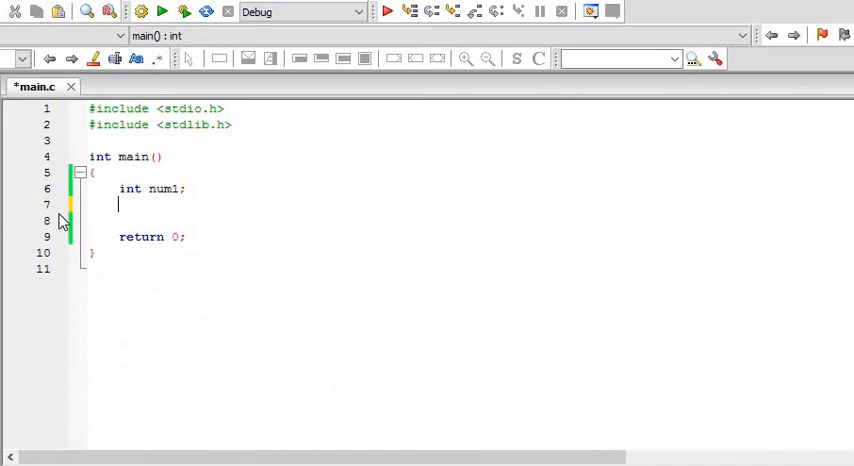
{"action": "type", "text": "pri"}
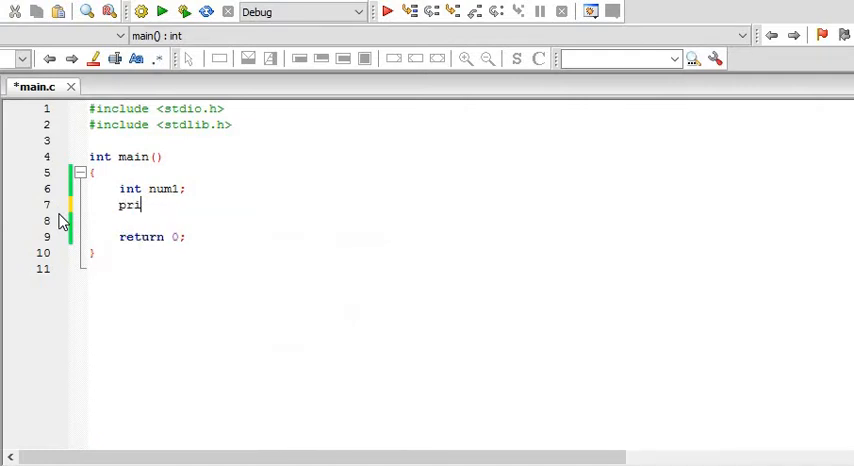
{"action": "type", "text": "me"}
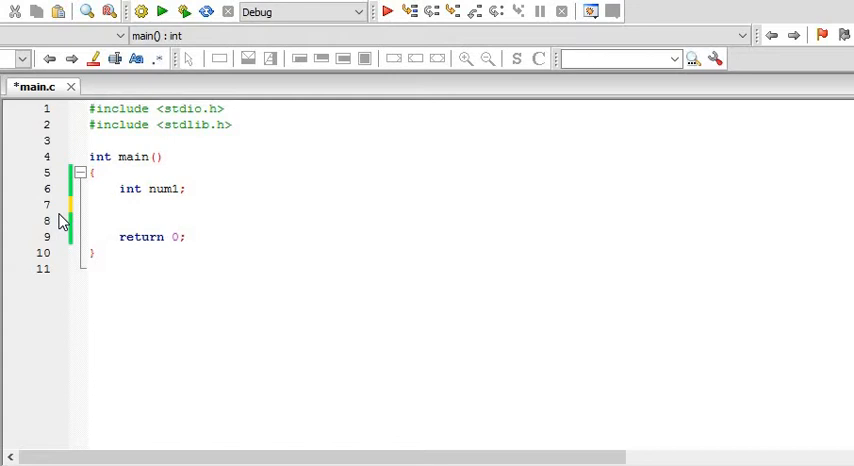
{"action": "type", "text": "%"}
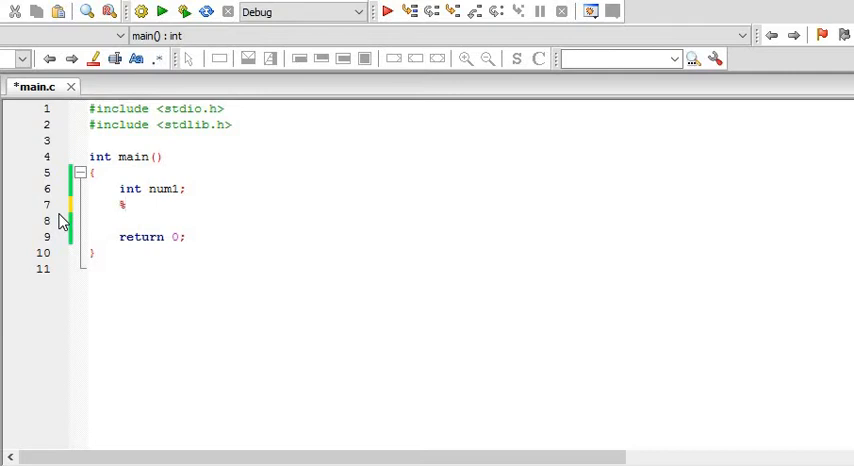
{"action": "key", "text": "BackSpace"}
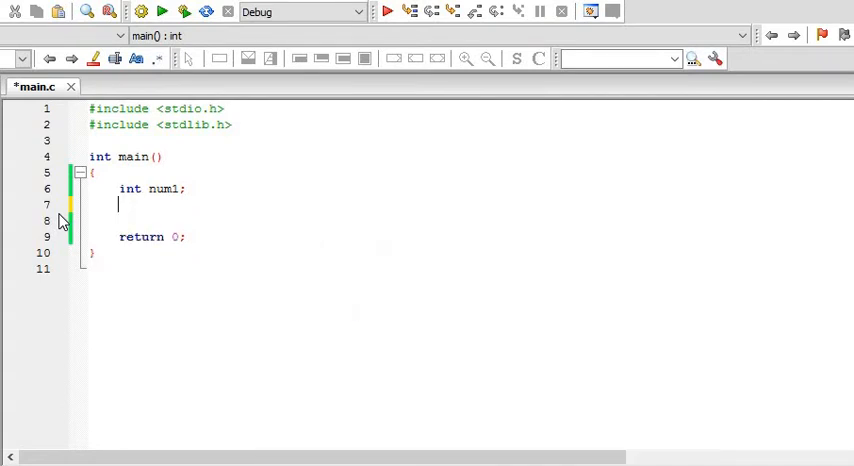
- Add printf("Enter a number::"); and scanf("%d", &num1); after the declaration
{"action": "type", "text": "printf("}
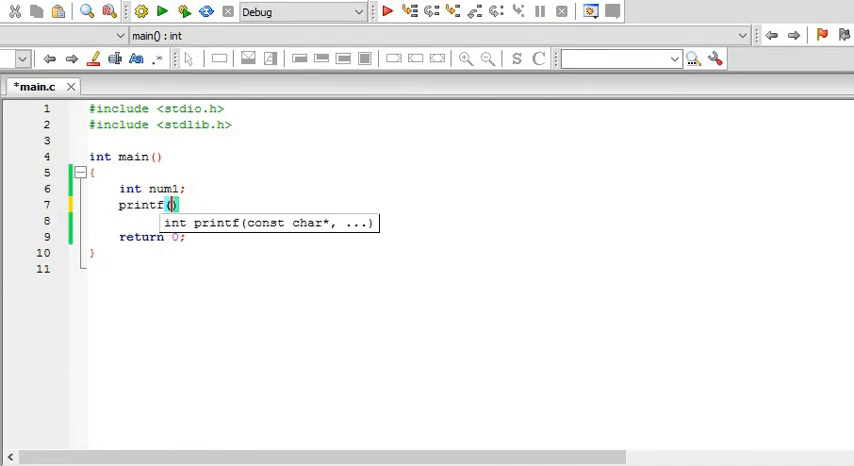
{"action": "type", "text": "\""}
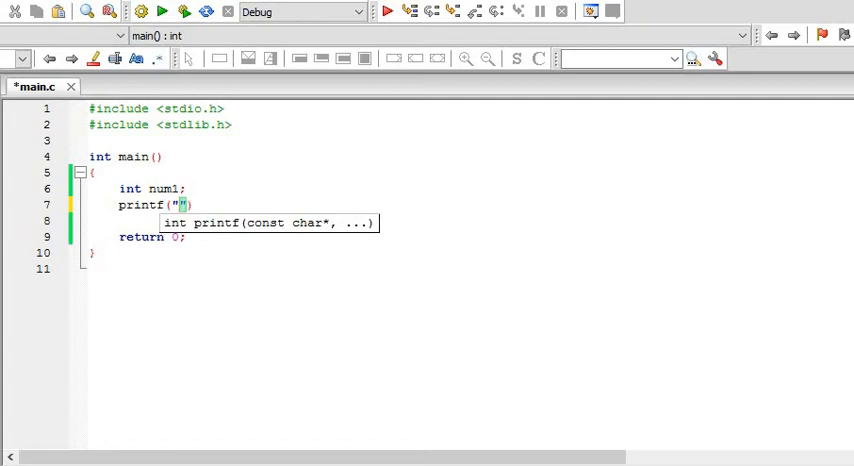
{"action": "type", "text": "Enter"}
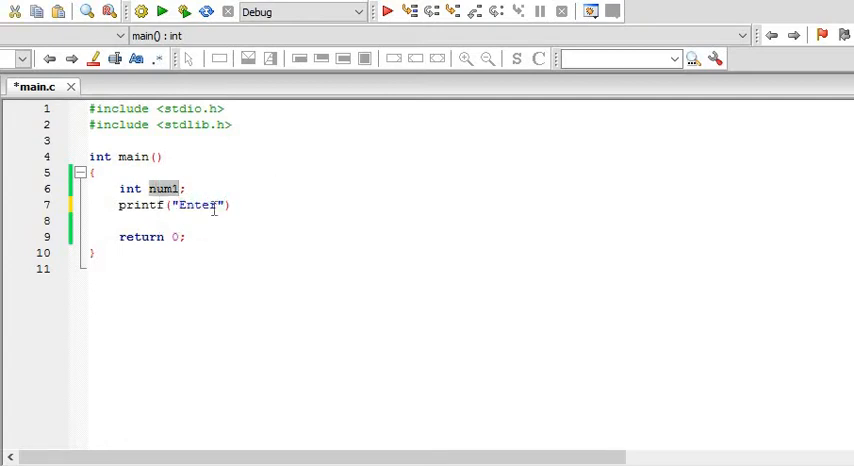
{"action": "type", "text": "a"}
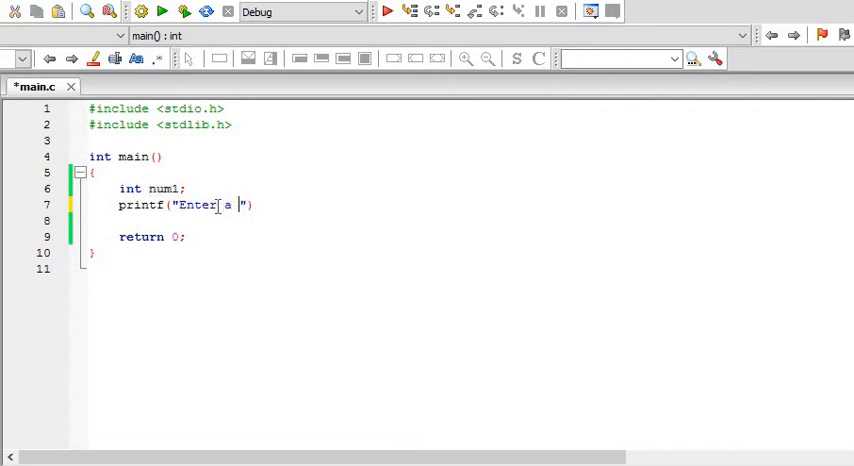
{"action": "type", "text": "number"}
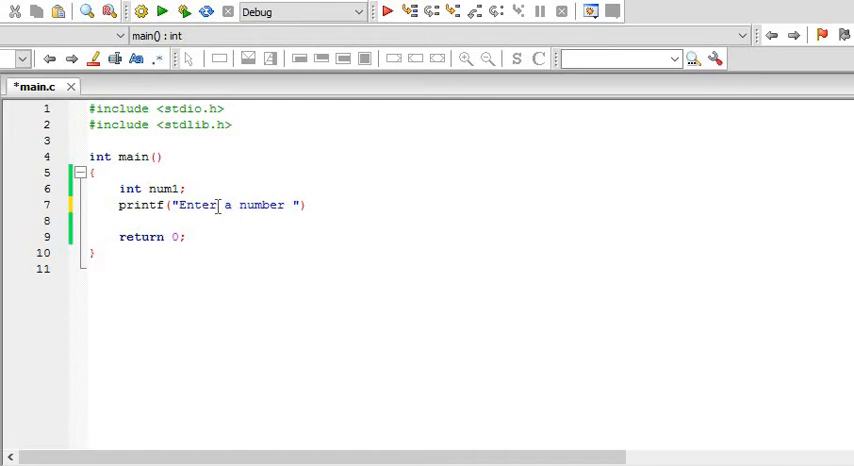
{"action": "type", "text": "::"}
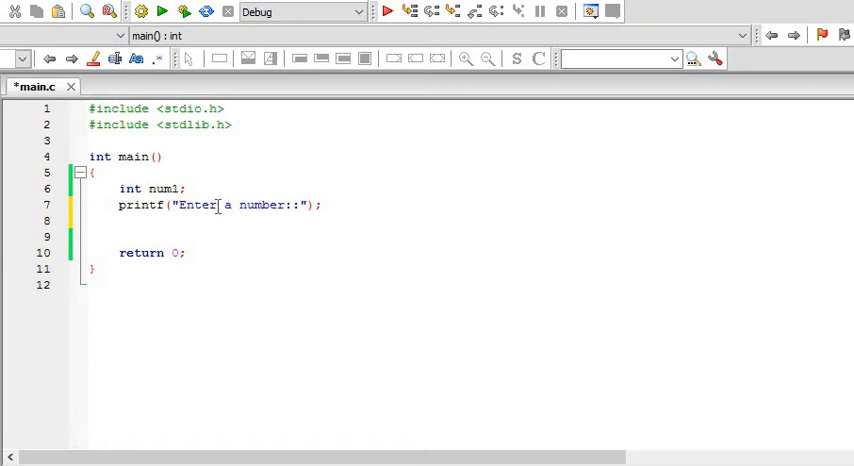
{"action": "type", "text": "scanf()"}
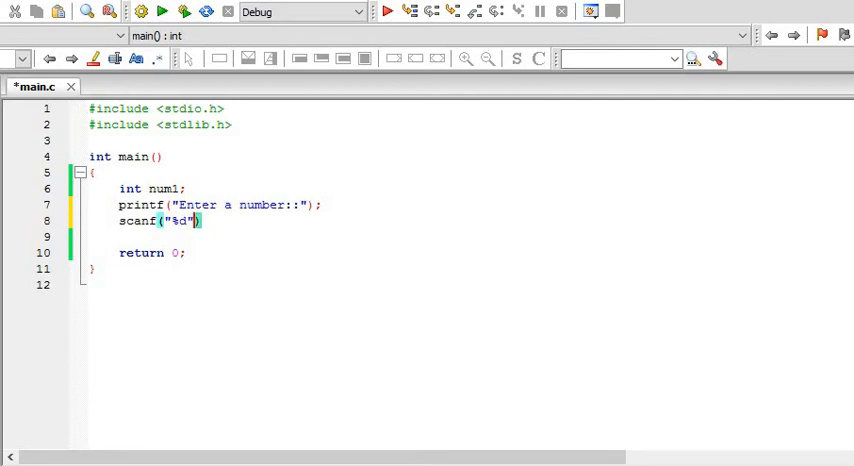
{"action": "type", "text": ", &num1"}
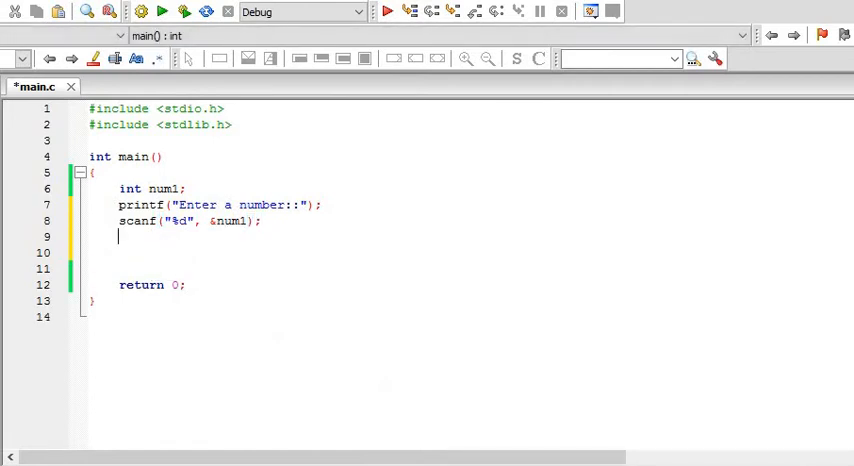
- Write if(num1%2 == 0){ printf("%d is even"); } and begin the next if
{"action": "type", "text": "i"}
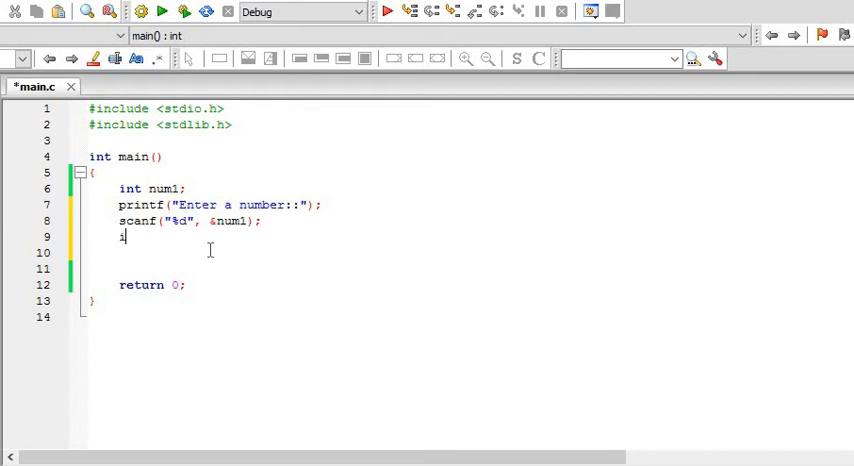
{"action": "type", "text": "if("}
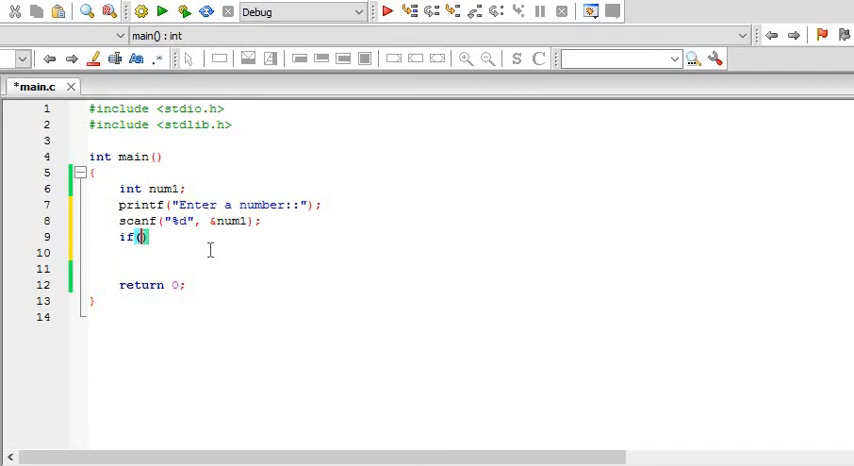
{"action": "type", "text": "num1"}
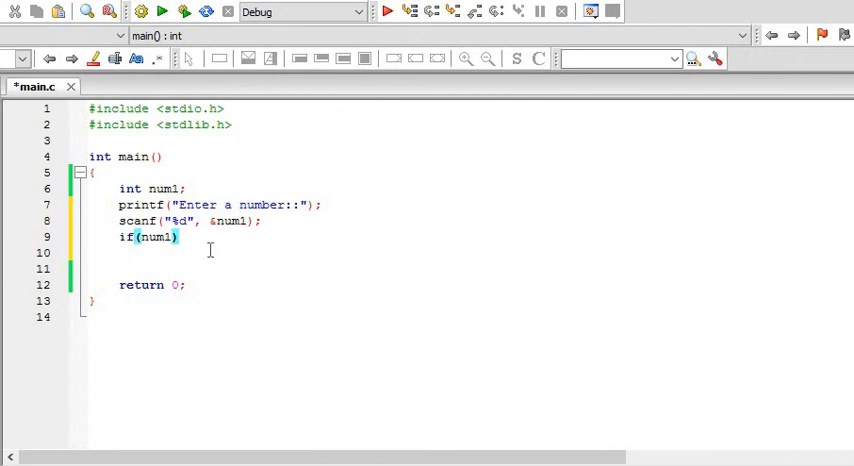
{"action": "type", "text": "%"}
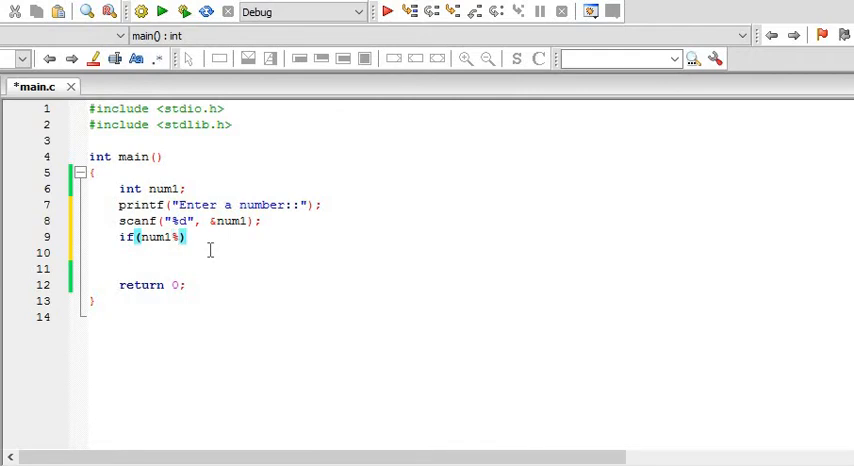
{"action": "type", "text": "2 =="}
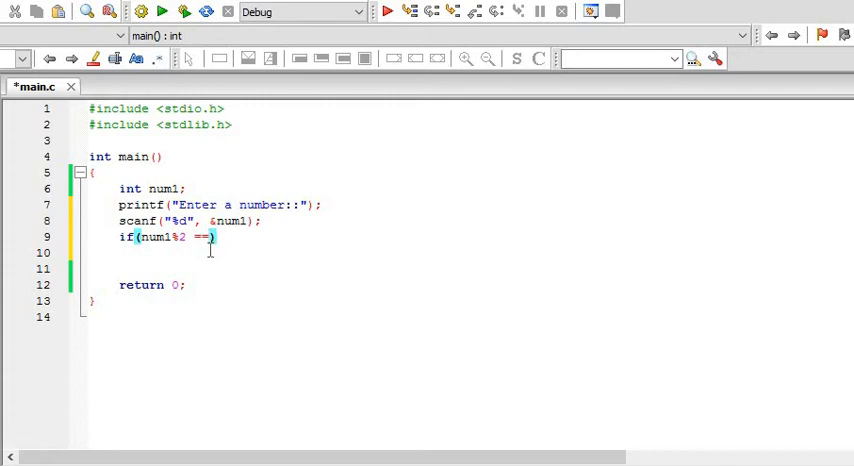
{"action": "type", "text": "0"}
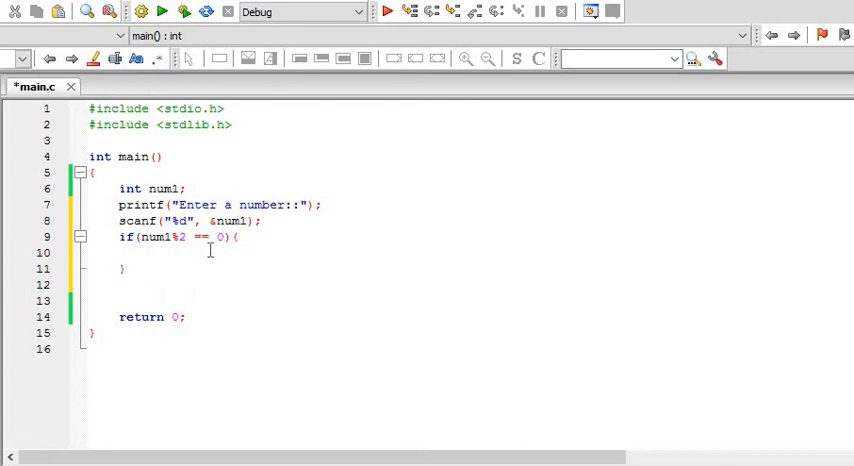
{"action": "type", "text": "pr"}
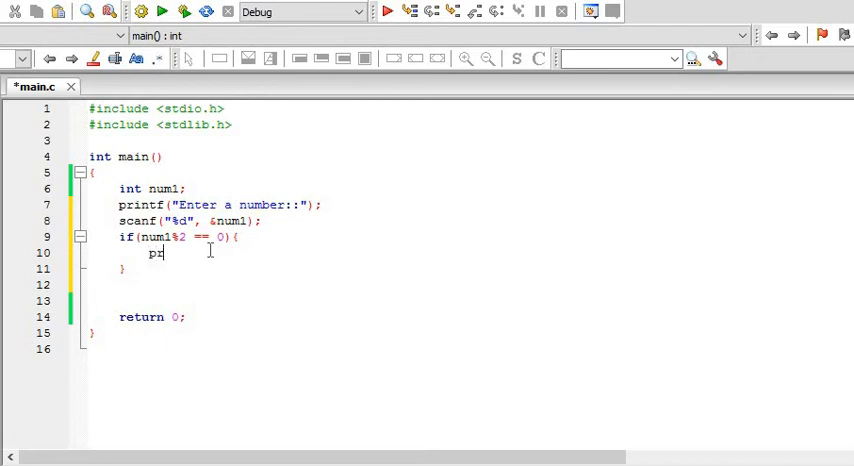
{"action": "type", "text": "intf("}
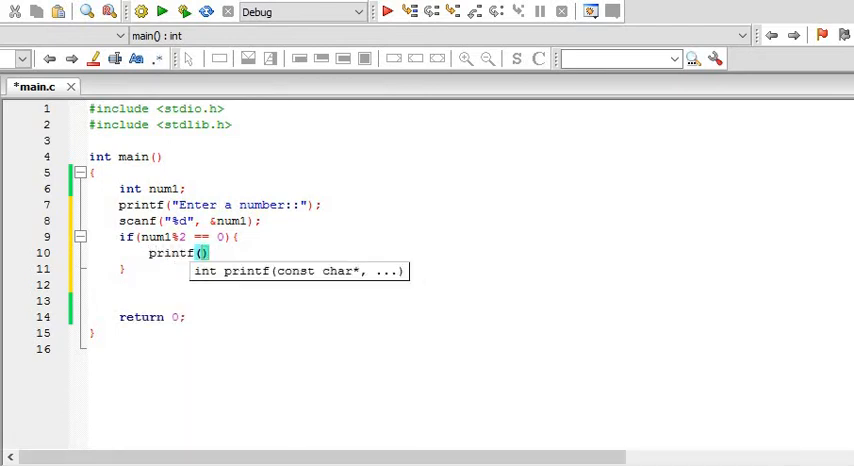
{"action": "type", "text": "\"%d\""}
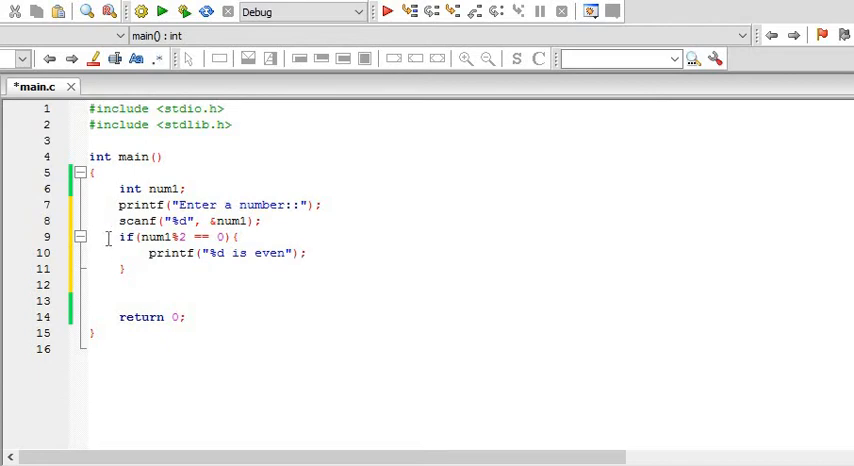
{"action": "type", "text": "if"}
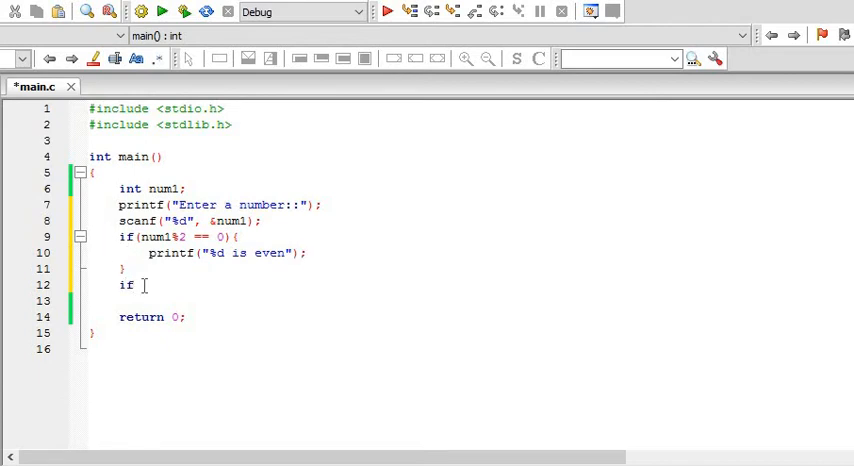
- Write if(num1%2 == 1){ printf("%d is odd number "); }
{"action": "type", "text": "(num1%"}
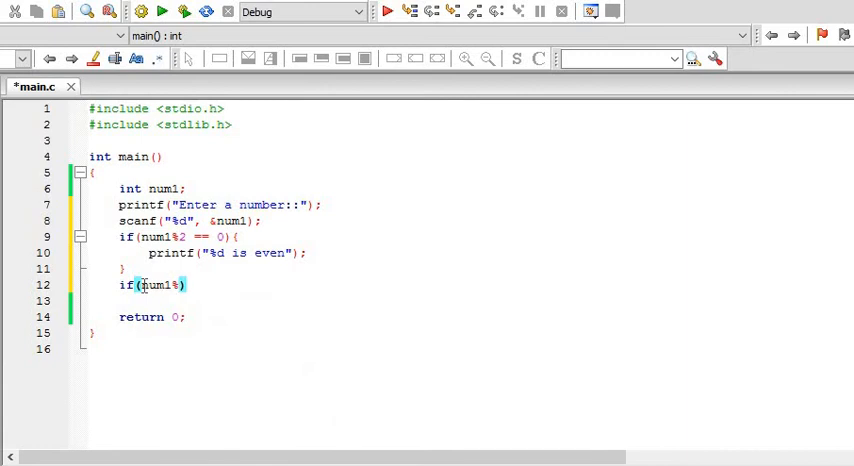
{"action": "type", "text": "2 =="}
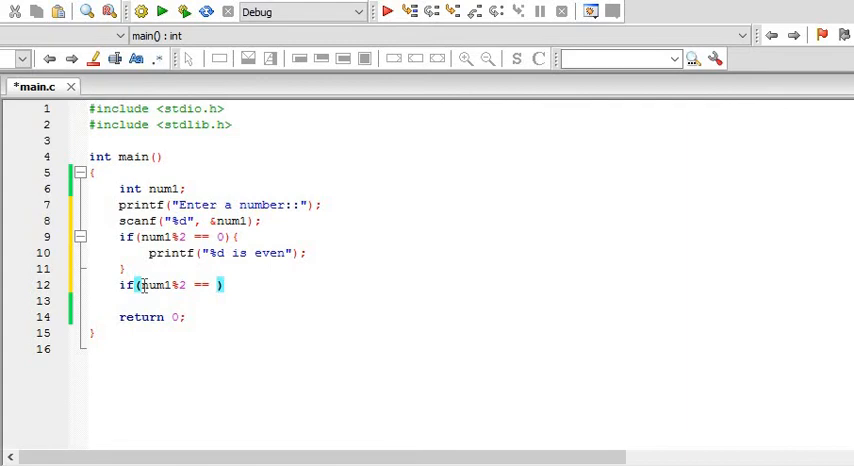
{"action": "type", "text": "1){"}
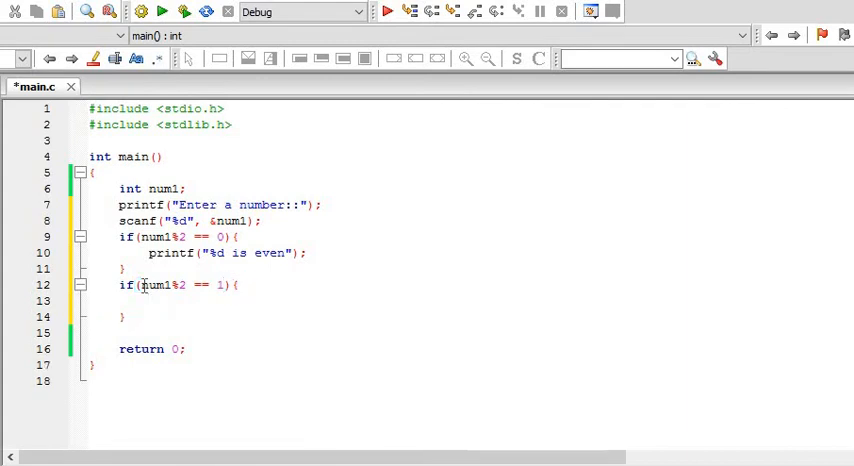
{"action": "type", "text": "printf()"}
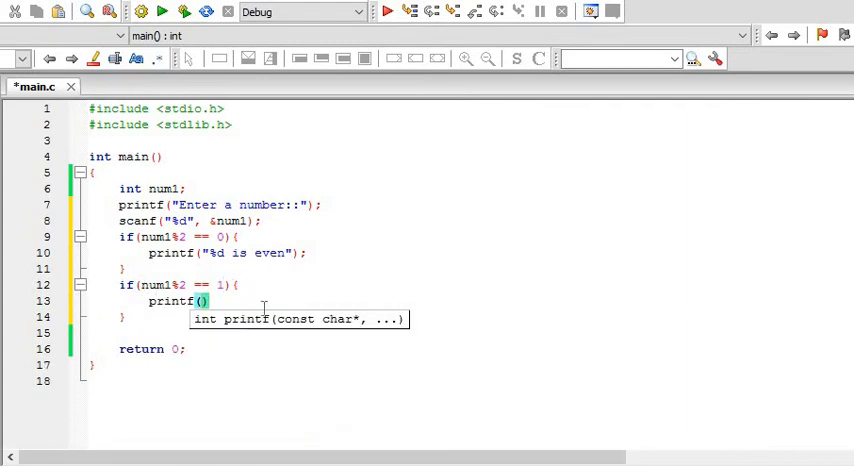
{"action": "type", "text": "\"\""}
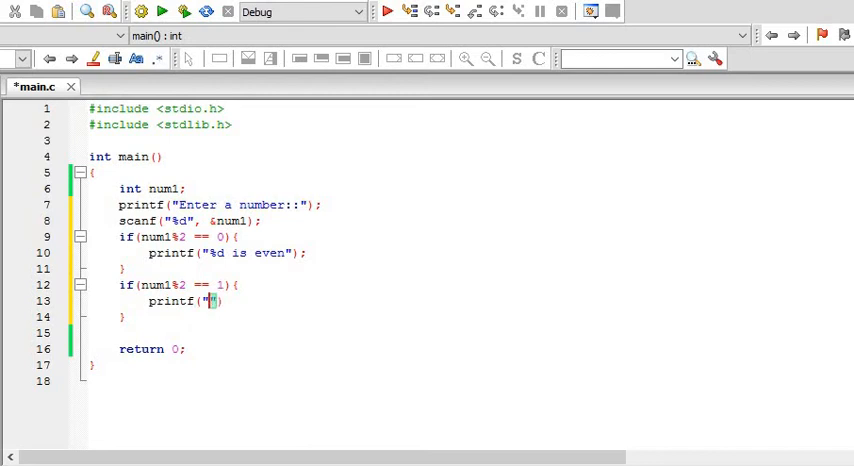
{"action": "type", "text": "%d"}
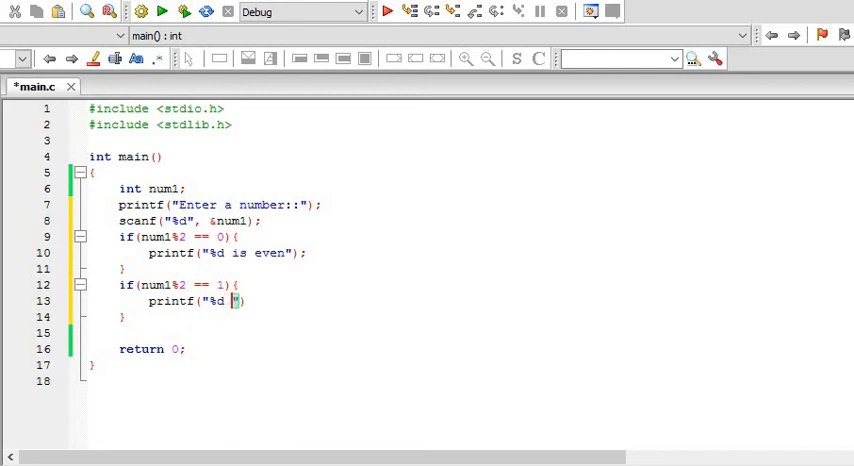
{"action": "type", "text": "is odd number"}
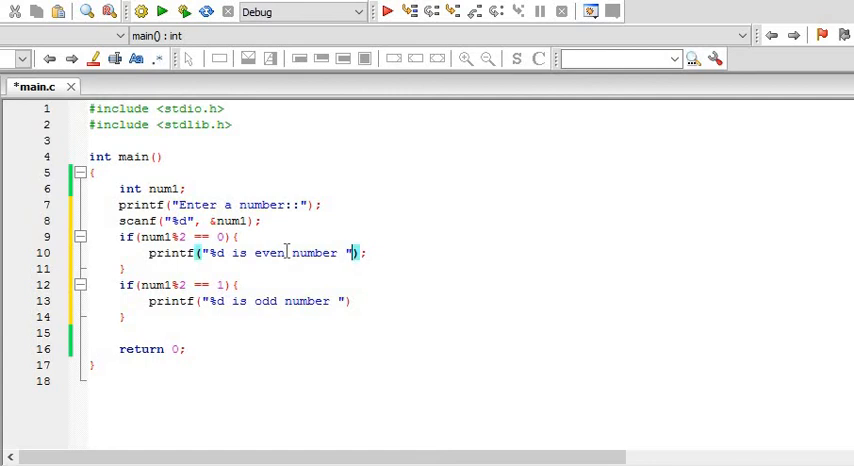
- Pass num1 to both the odd and even printf calls and save main.c
{"action": "type", "text": ","}
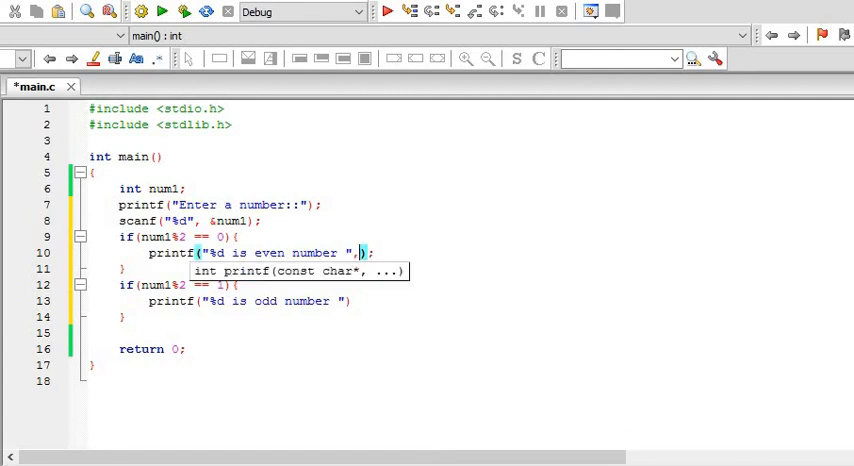
{"action": "type", "text": "nu"}
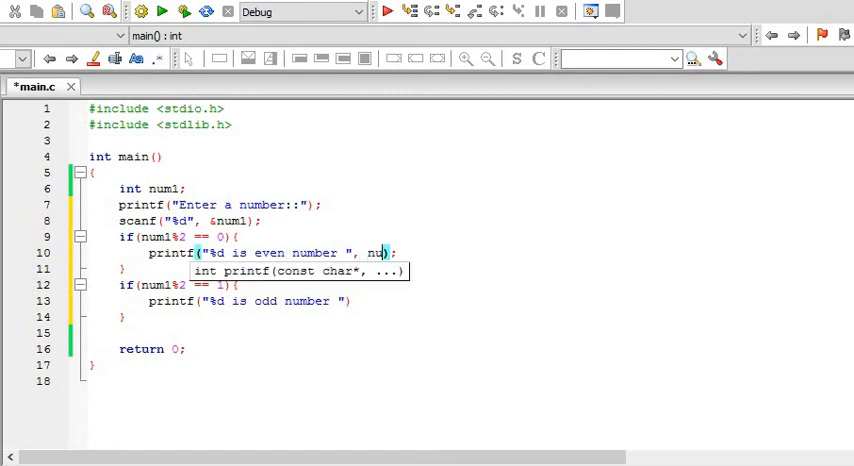
{"action": "type", "text": "m1"}
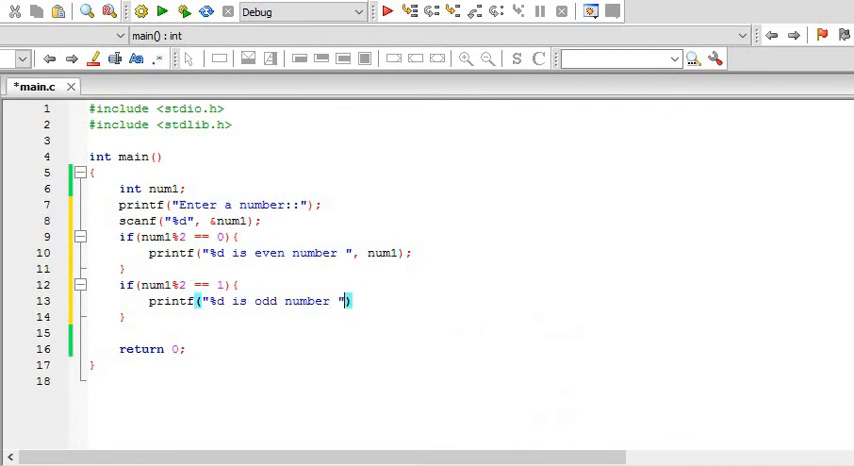
{"action": "type", "text": ", num1"}
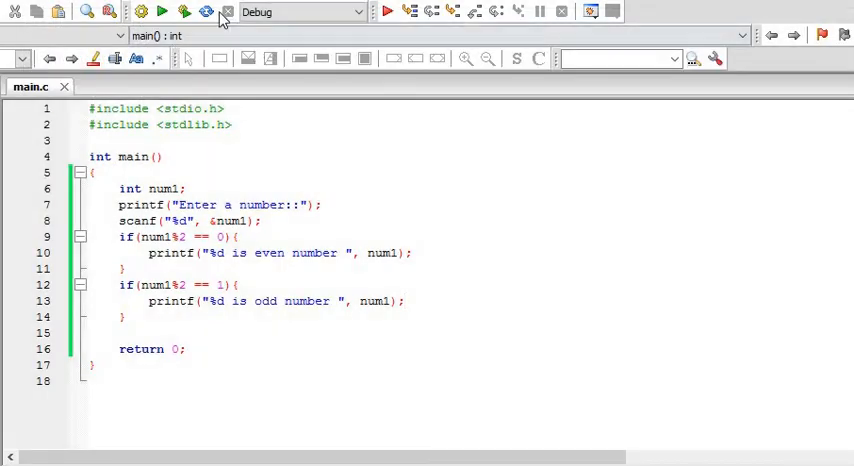
{"action": "left_click", "coordinate": [160, 12]}
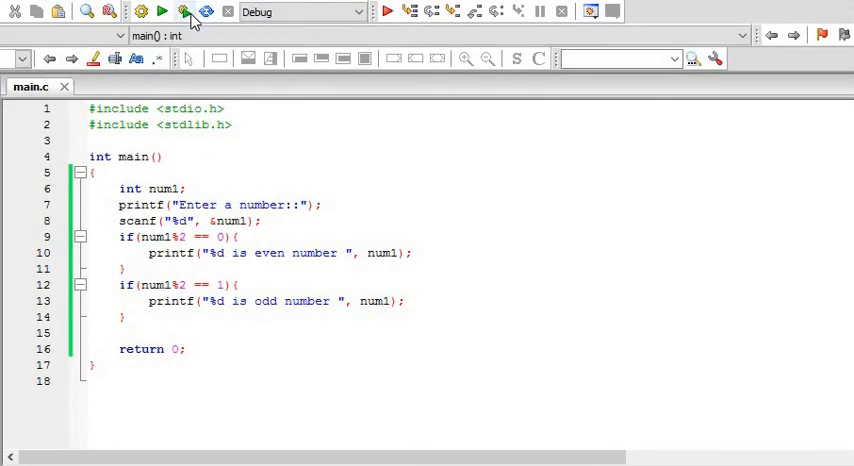
{"action": "mouse_move", "coordinate": [188, 12]}
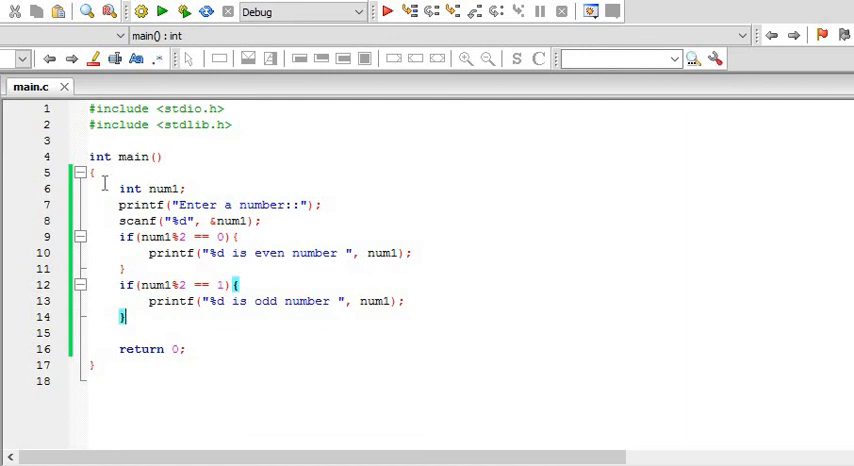
{"action": "left_click_drag", "start_coordinate": [104, 188], "coordinate": [124, 316]}
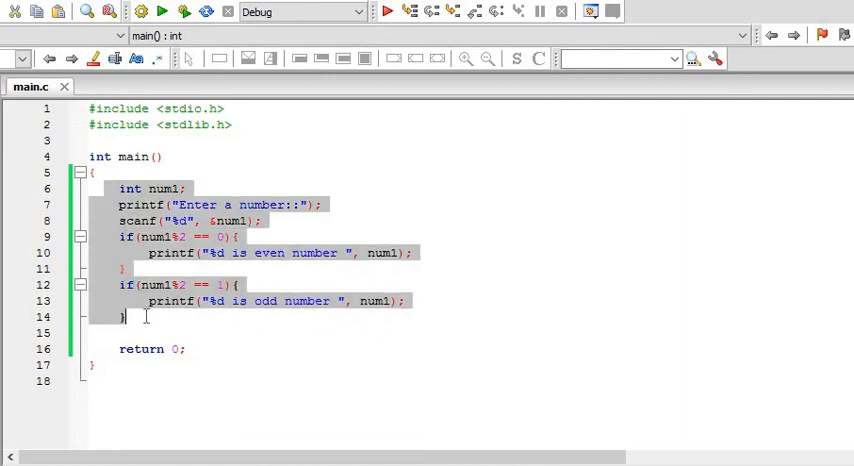